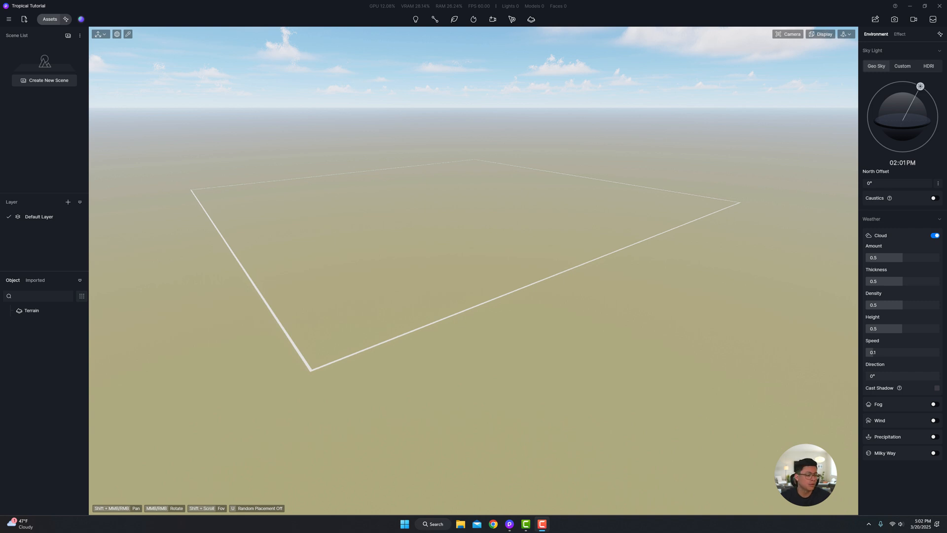
Delete the existing Terrain object and add a fresh empty terrain to the scene.
{"action": "left_click", "coordinate": [32, 310]}
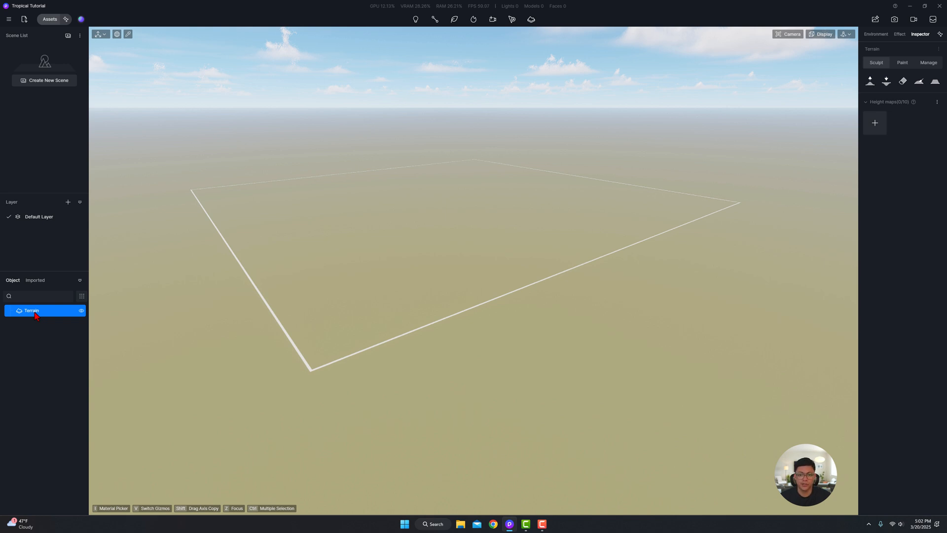
{"action": "mouse_move", "coordinate": [51, 325]}
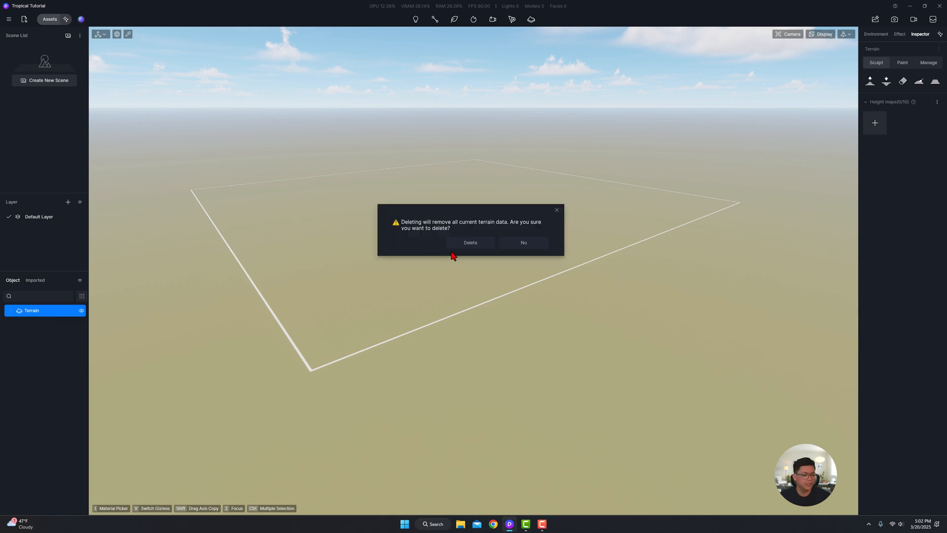
{"action": "left_click", "coordinate": [469, 243]}
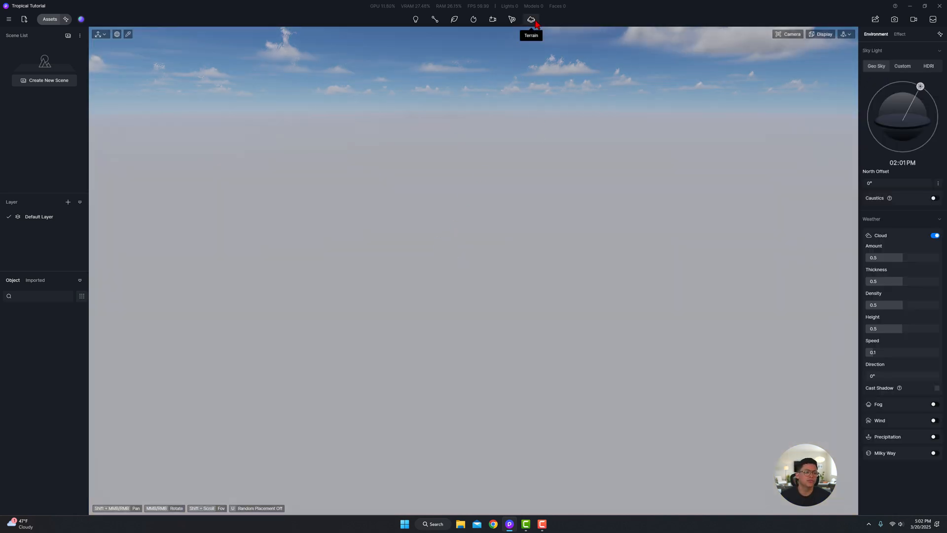
{"action": "left_click", "coordinate": [531, 19]}
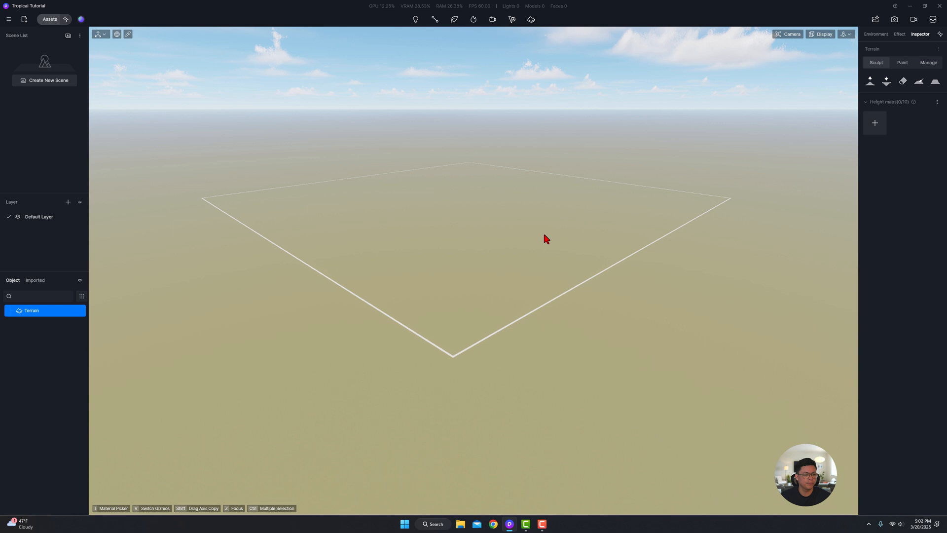
{"action": "left_click", "coordinate": [875, 34]}
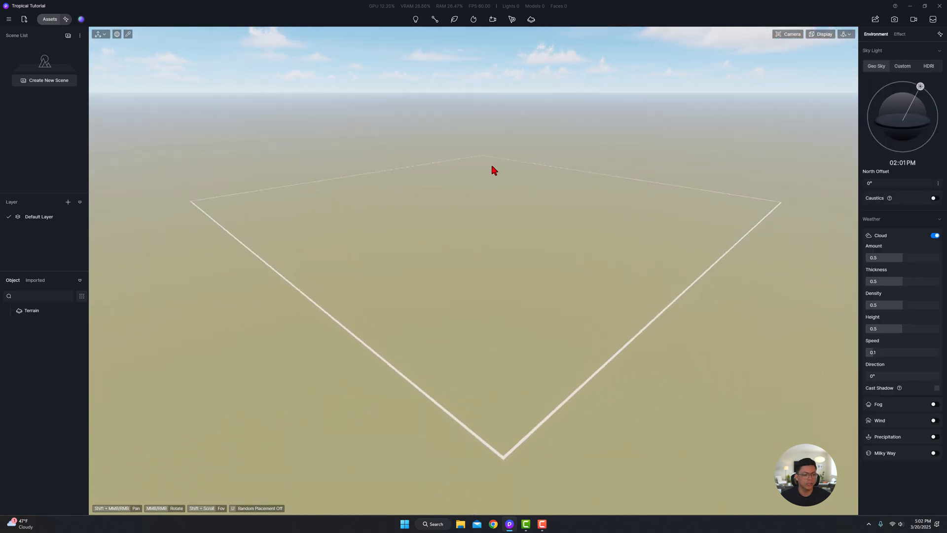
{"action": "mouse_move", "coordinate": [712, 256]}
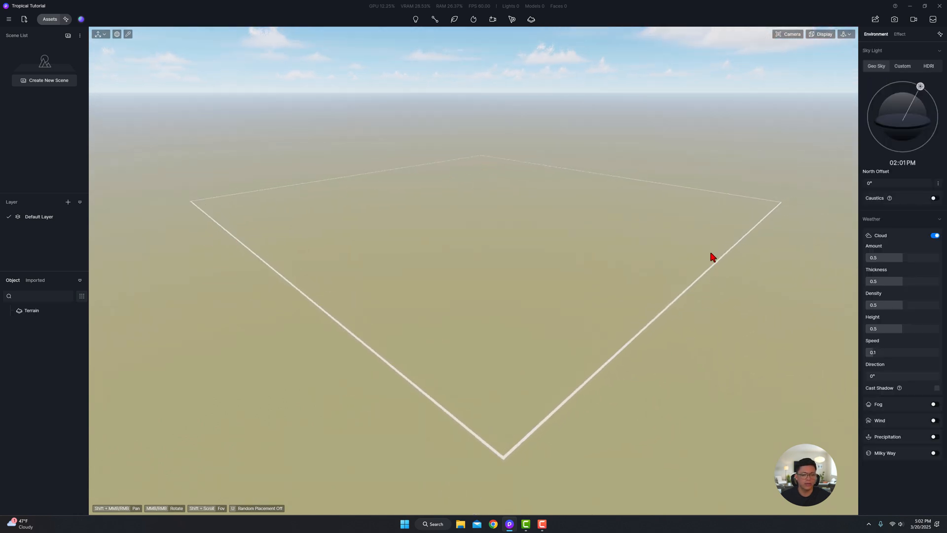
{"action": "mouse_move", "coordinate": [694, 227]}
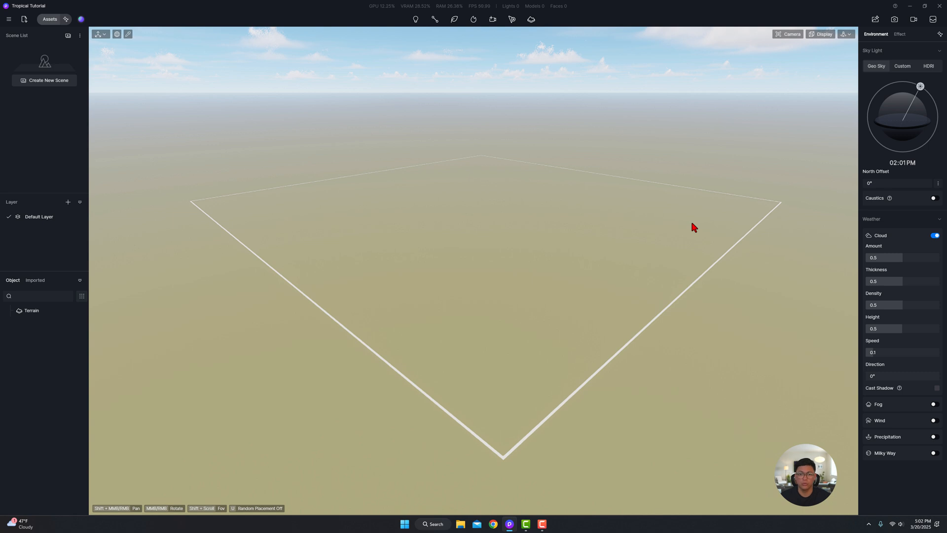
{"action": "mouse_move", "coordinate": [393, 264]}
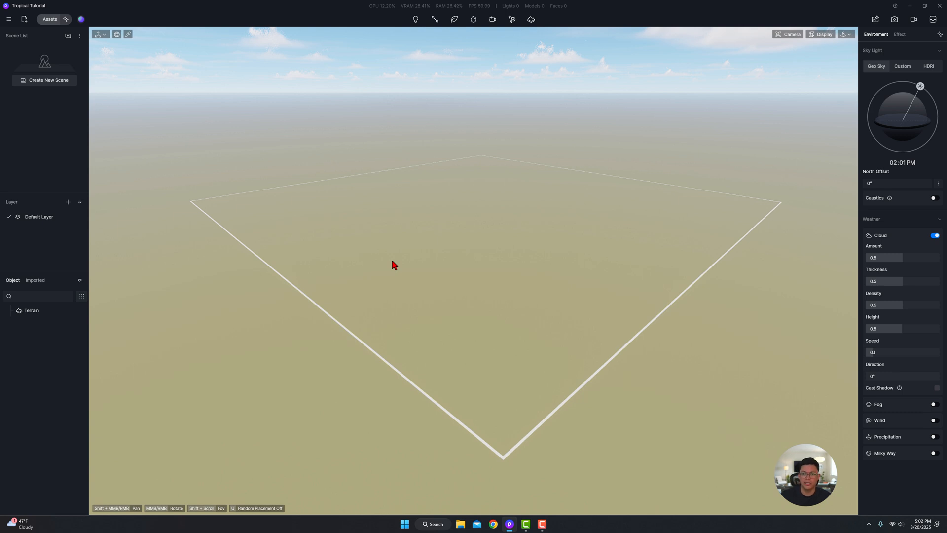
{"action": "mouse_move", "coordinate": [385, 263]}
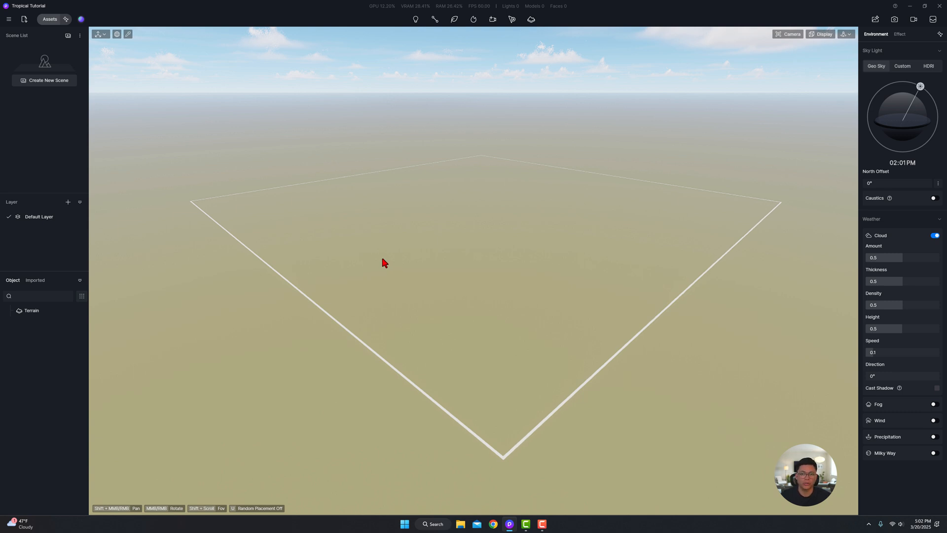
{"action": "mouse_move", "coordinate": [94, 269]}
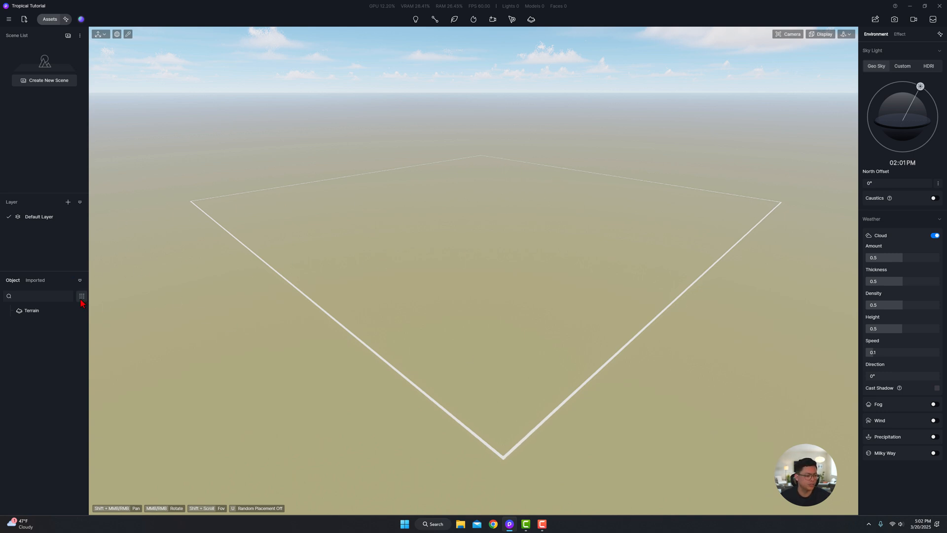
Resize the terrain area from 4000 to 1500 per side via the Manage settings.
{"action": "left_click", "coordinate": [32, 310]}
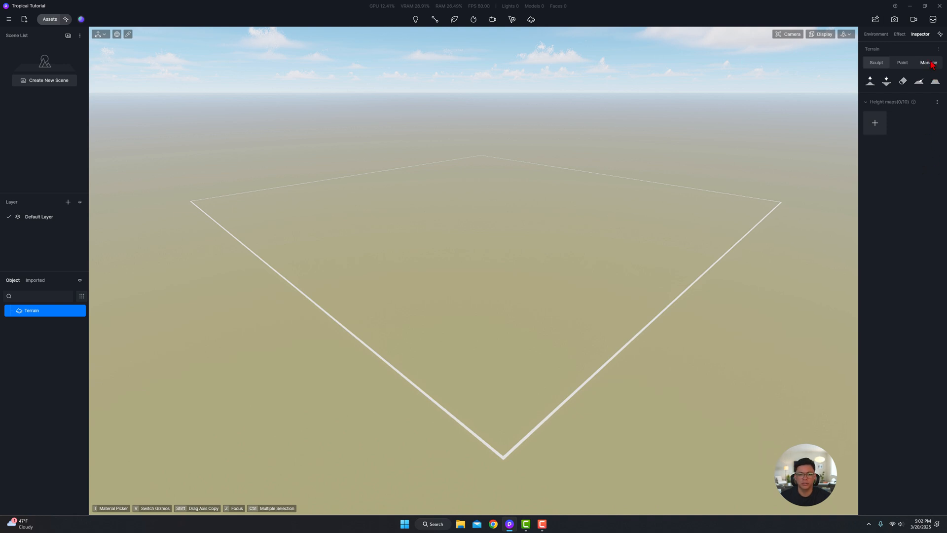
{"action": "left_click", "coordinate": [929, 62]}
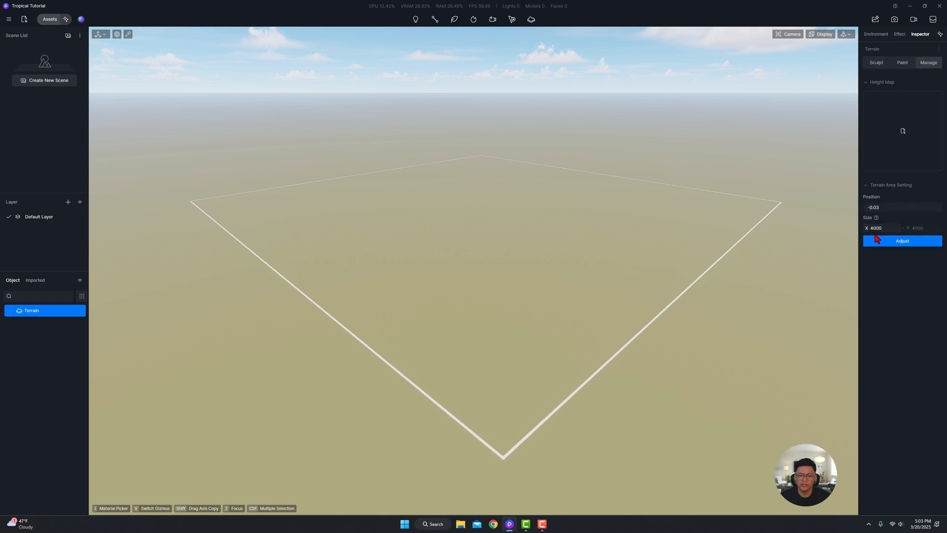
{"action": "left_click", "coordinate": [881, 228]}
{"action": "type", "text": "1500"}
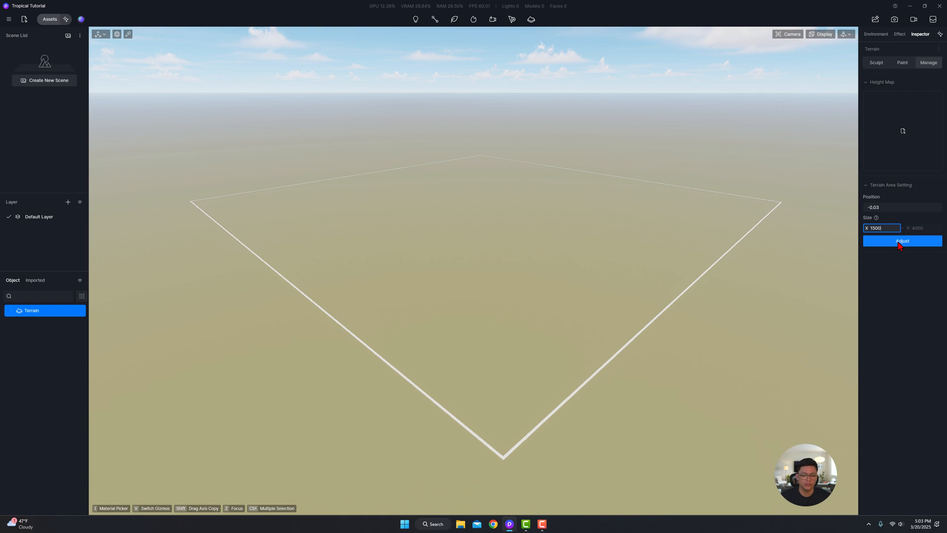
{"action": "left_click", "coordinate": [902, 241]}
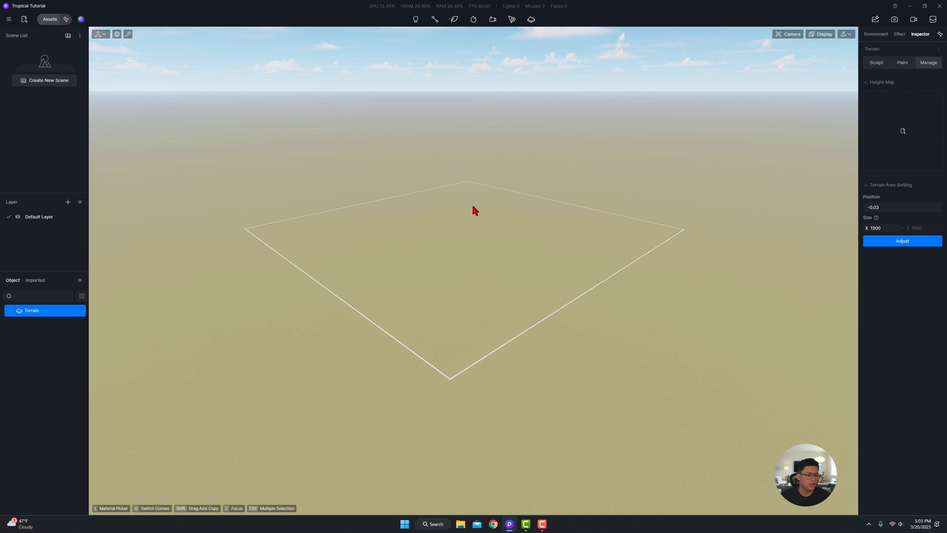
{"action": "left_click", "coordinate": [875, 33]}
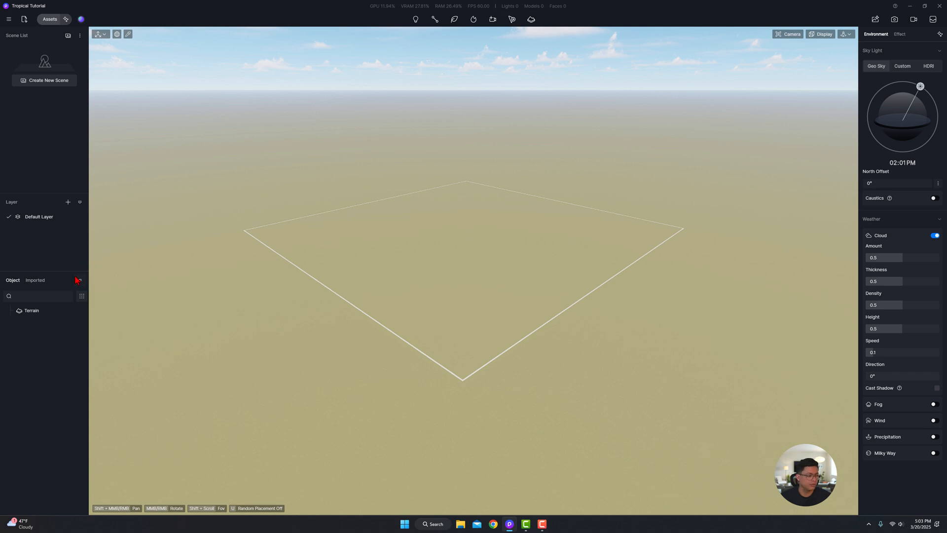
Switch the terrain to Sculpt mode and choose the Upward raise brush.
{"action": "left_click", "coordinate": [31, 310]}
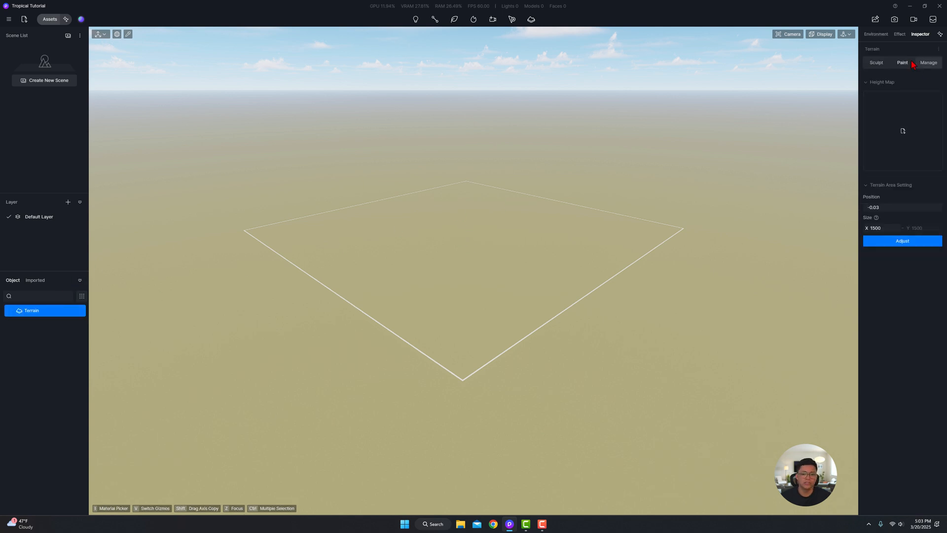
{"action": "left_click", "coordinate": [876, 62]}
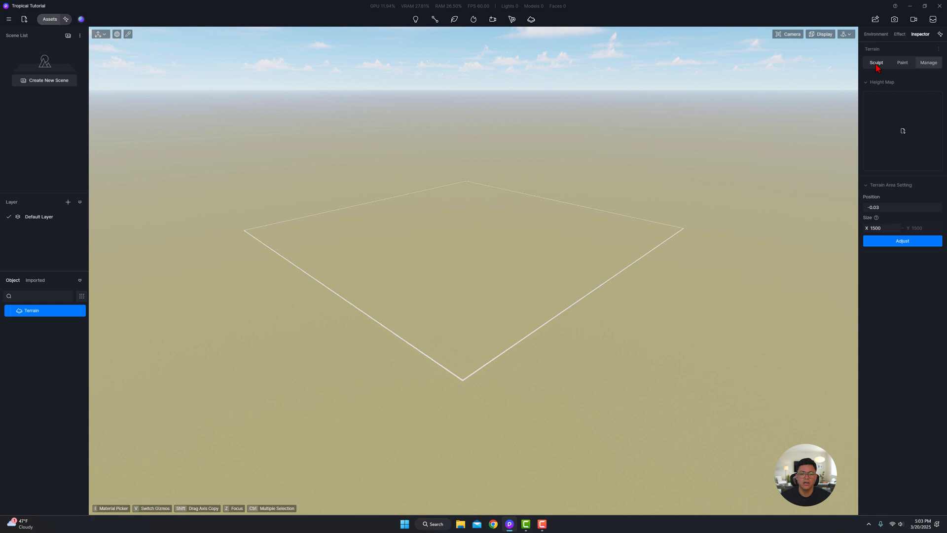
{"action": "left_click", "coordinate": [877, 62]}
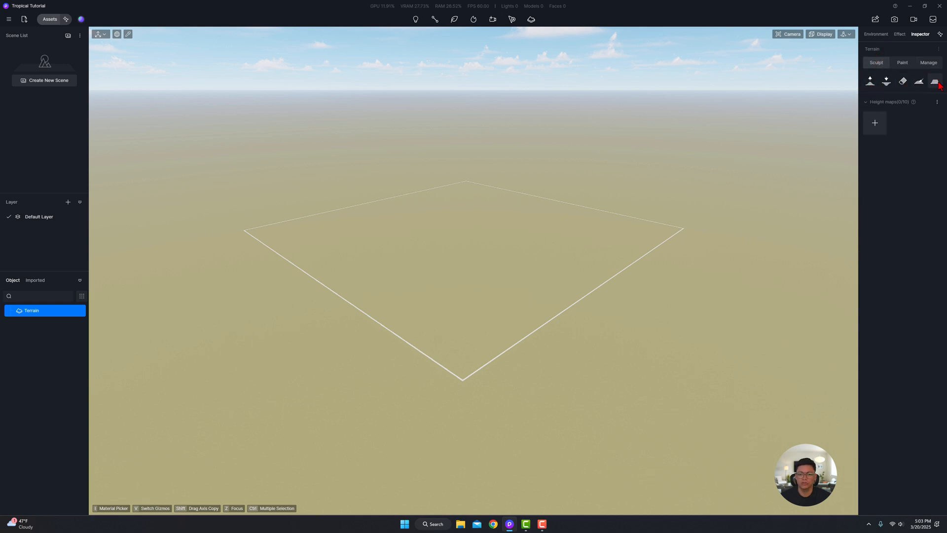
{"action": "mouse_move", "coordinate": [937, 81]}
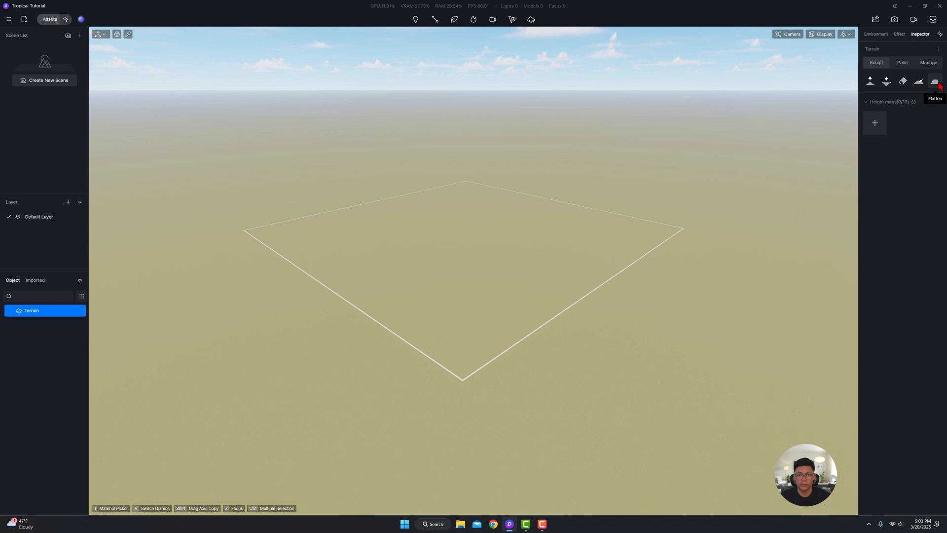
{"action": "left_click", "coordinate": [886, 81]}
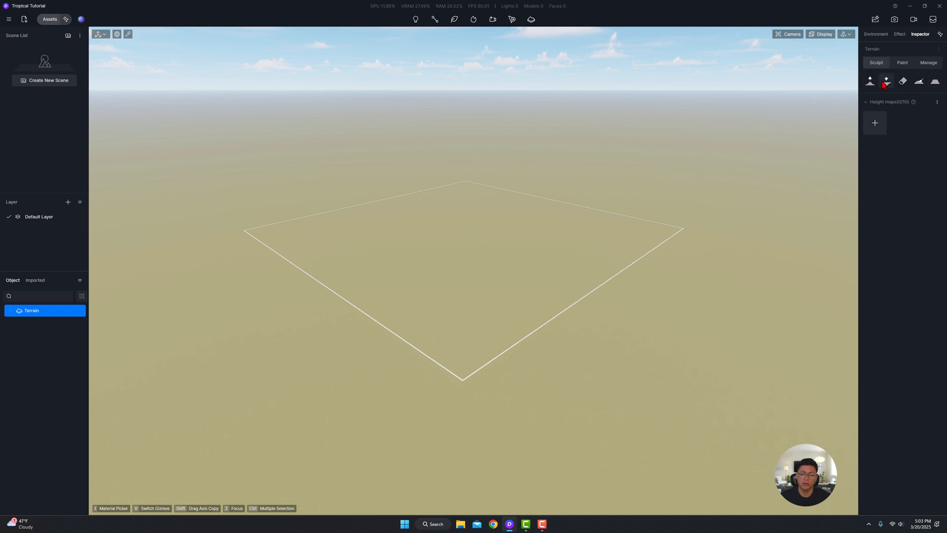
{"action": "mouse_move", "coordinate": [902, 81]}
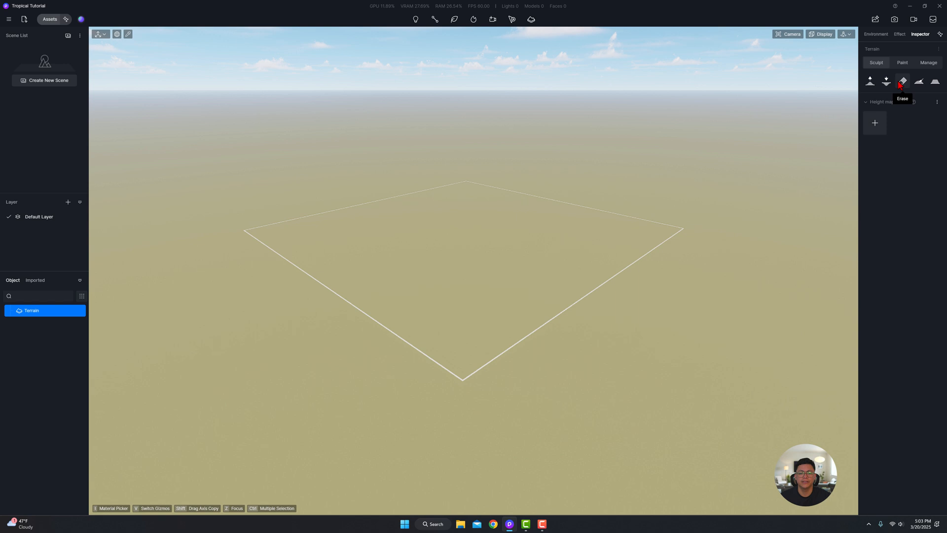
{"action": "mouse_move", "coordinate": [936, 82]}
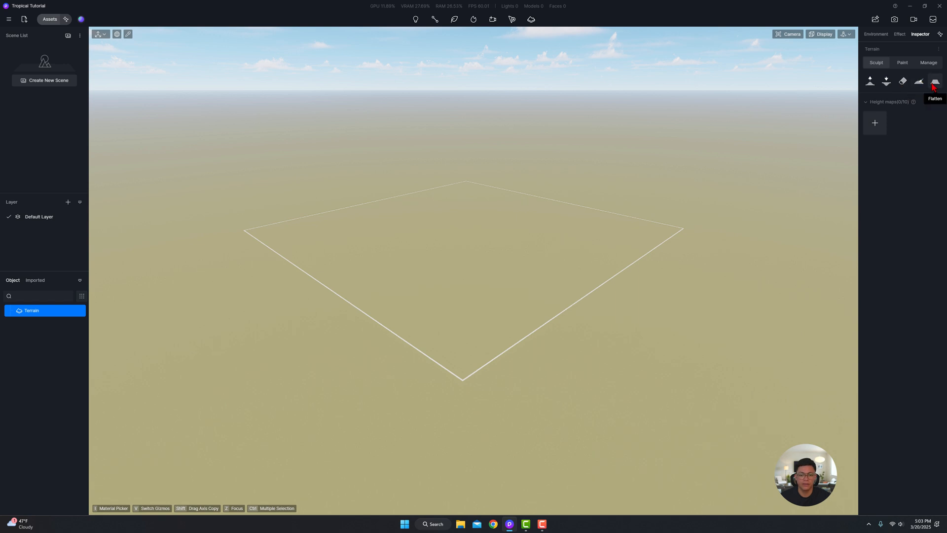
{"action": "mouse_move", "coordinate": [871, 81]}
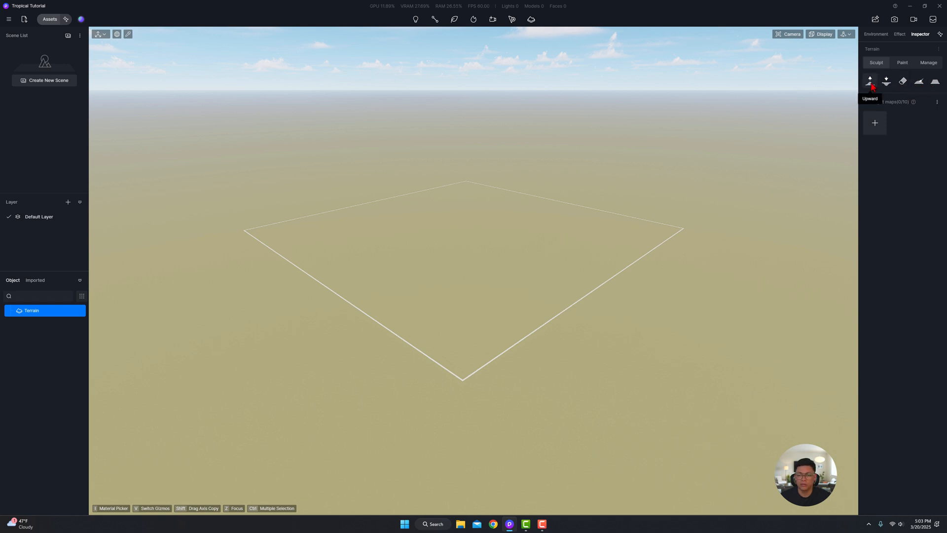
{"action": "left_click", "coordinate": [869, 80]}
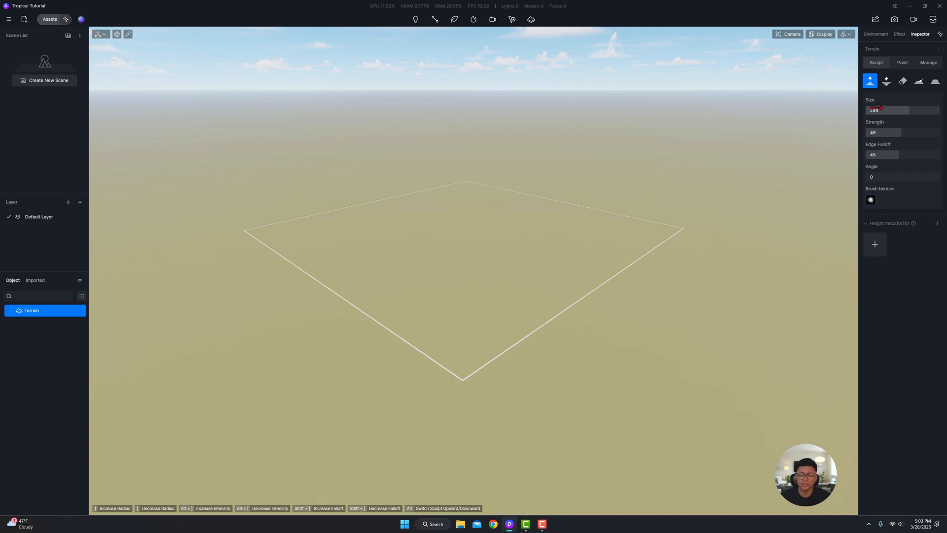
{"action": "mouse_move", "coordinate": [473, 268]}
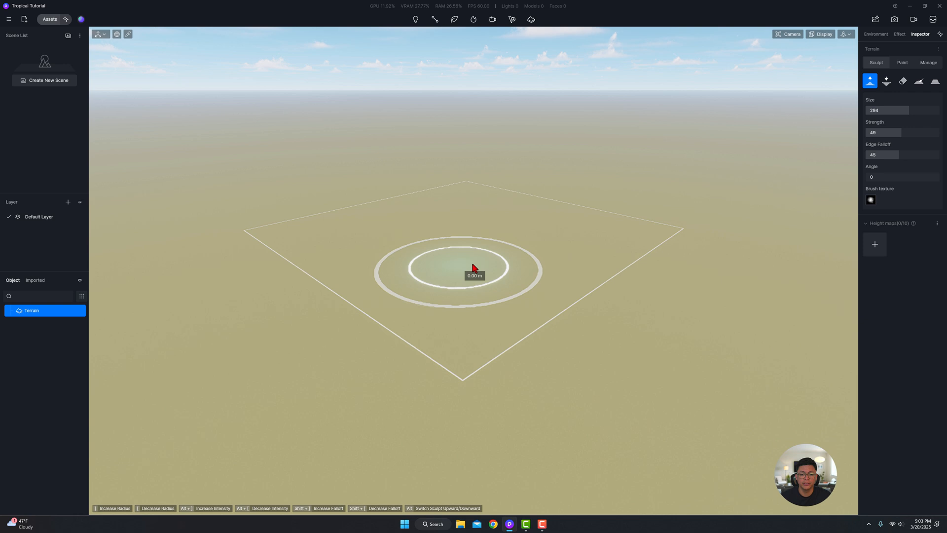
{"action": "mouse_move", "coordinate": [891, 142]}
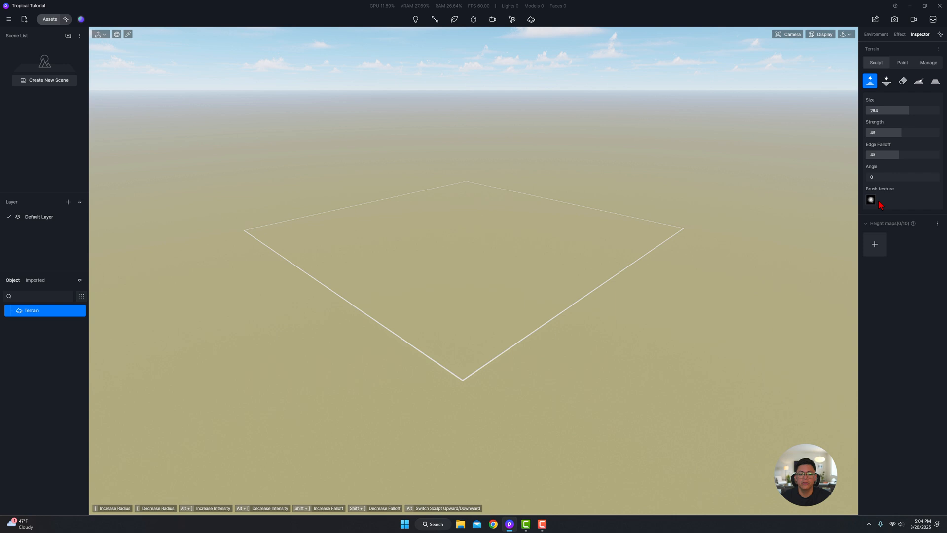
{"action": "left_click", "coordinate": [870, 199]}
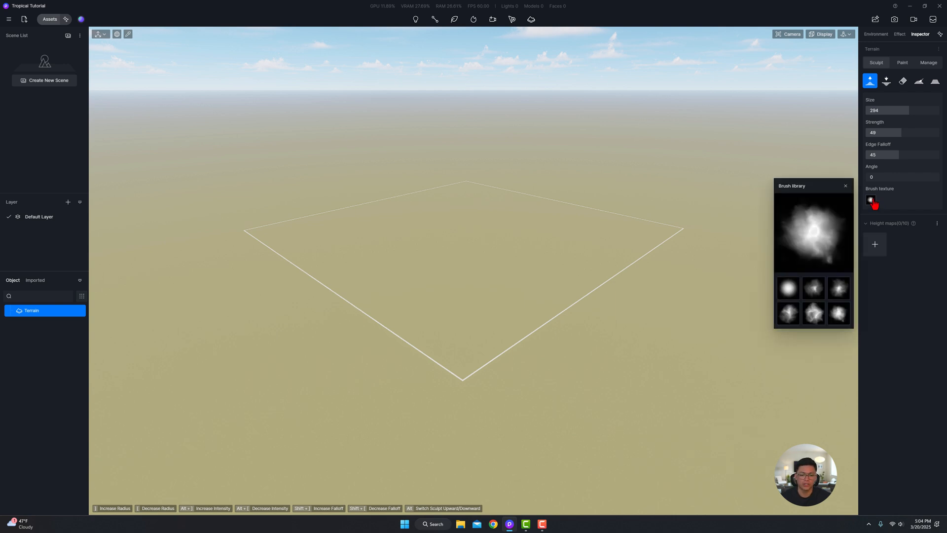
{"action": "left_click", "coordinate": [813, 287]}
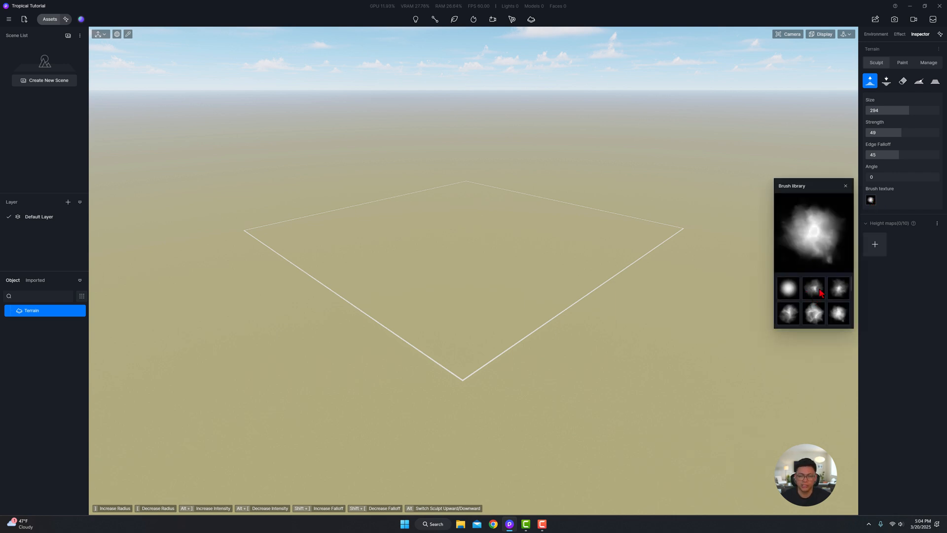
{"action": "left_click", "coordinate": [787, 313]}
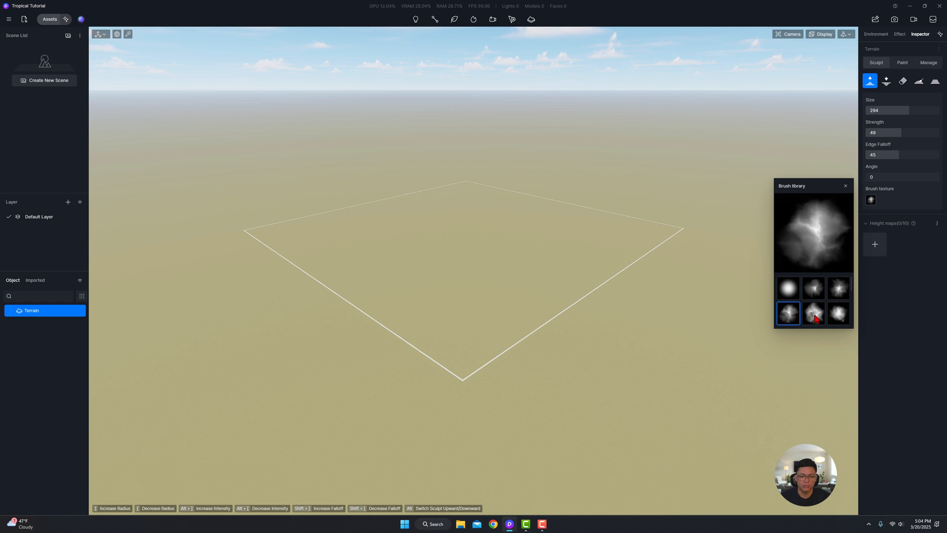
{"action": "left_click", "coordinate": [813, 312]}
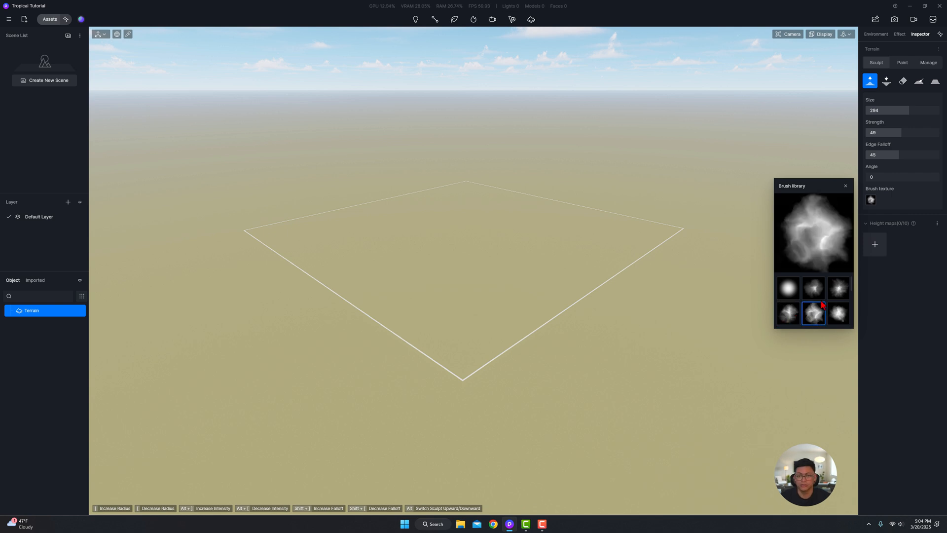
{"action": "left_click", "coordinate": [838, 314]}
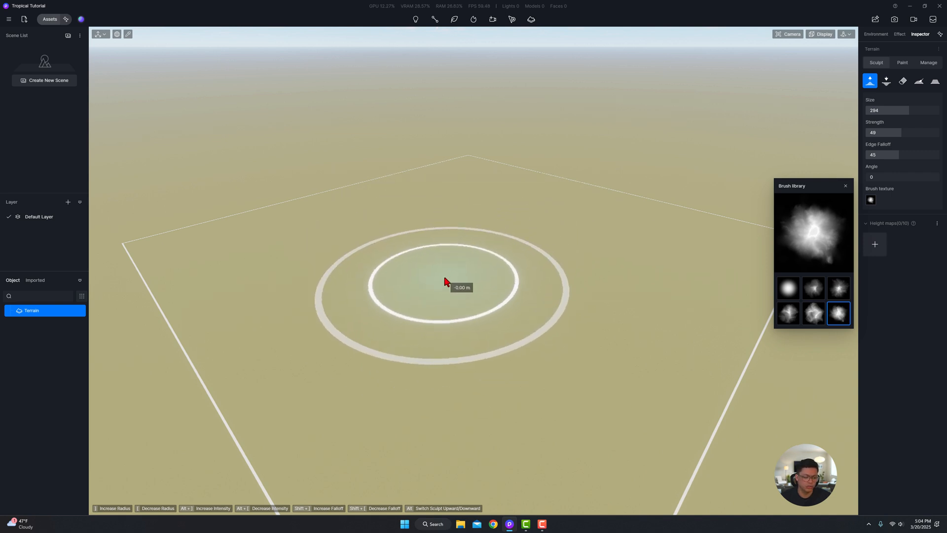
{"action": "left_click", "coordinate": [445, 282]}
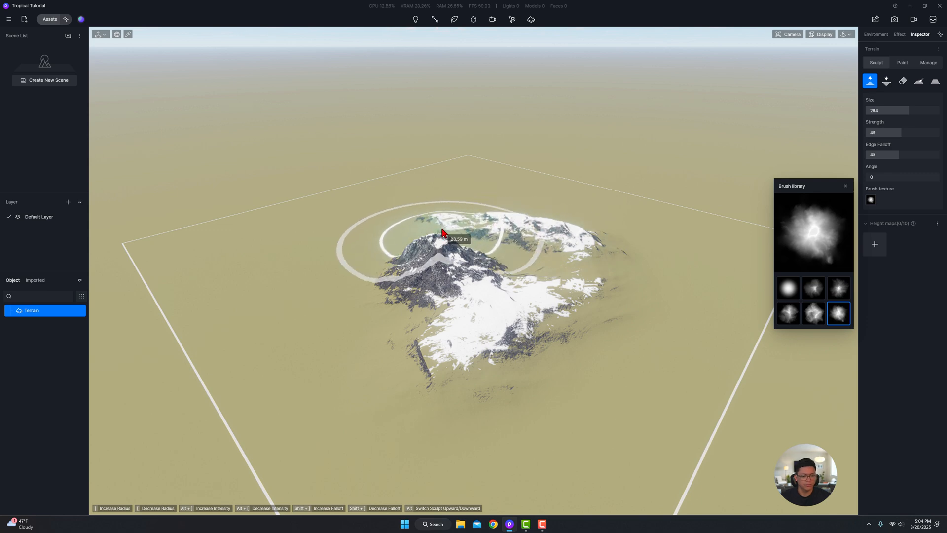
{"action": "left_click", "coordinate": [876, 33]}
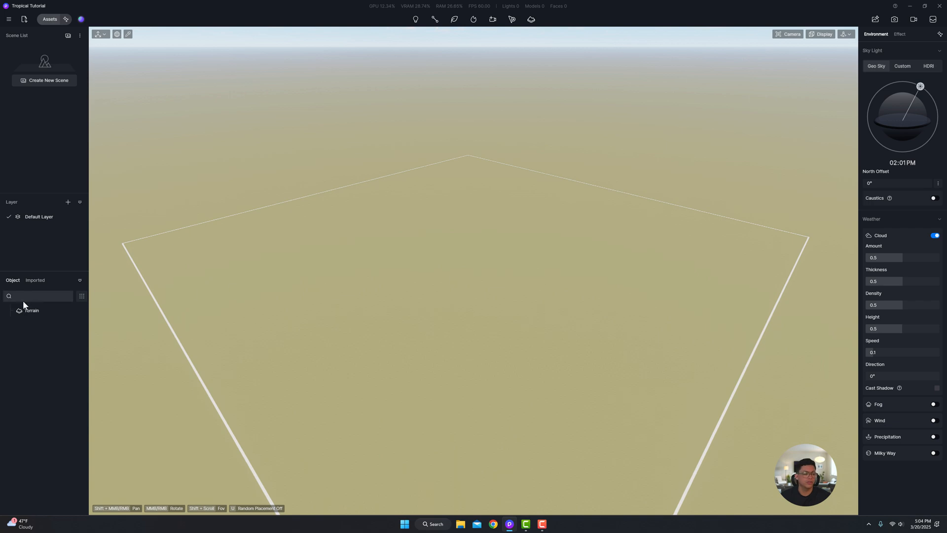
Add mountain height maps from the D5 Assets Terrain library and rotate one 55° on Z.
{"action": "left_click", "coordinate": [31, 310]}
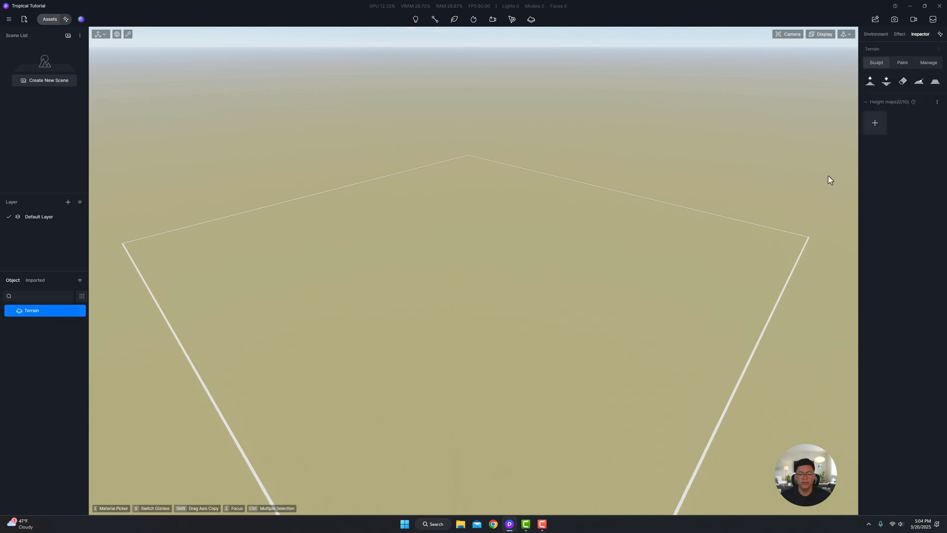
{"action": "left_click", "coordinate": [874, 122]}
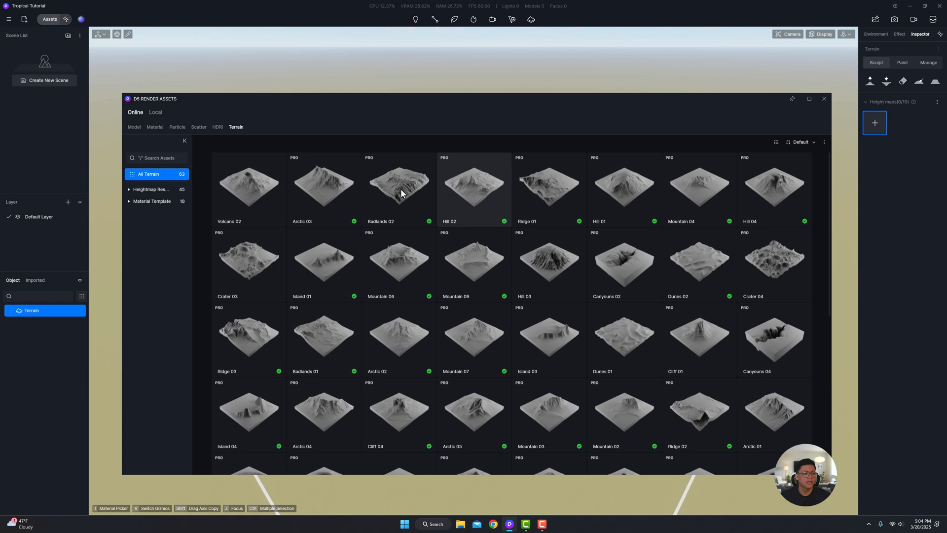
{"action": "mouse_move", "coordinate": [622, 216]}
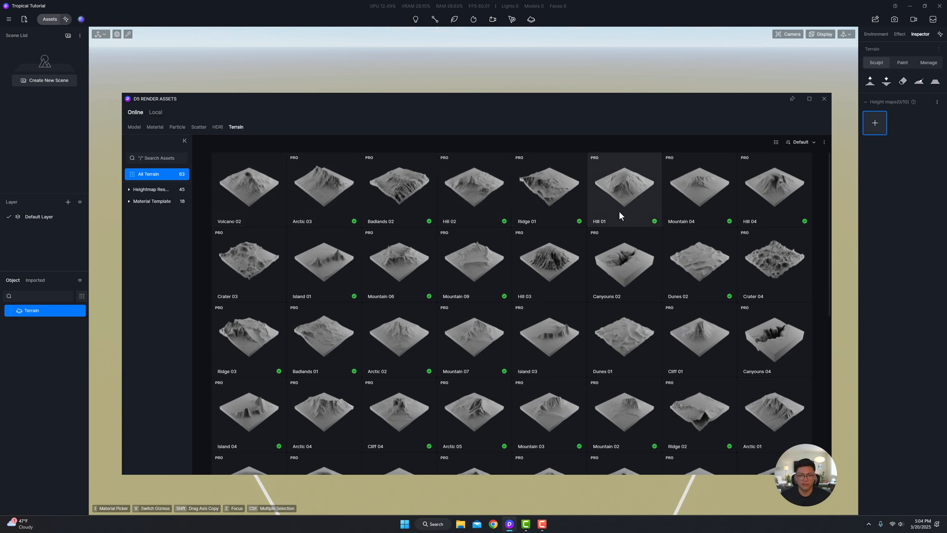
{"action": "mouse_move", "coordinate": [540, 140]}
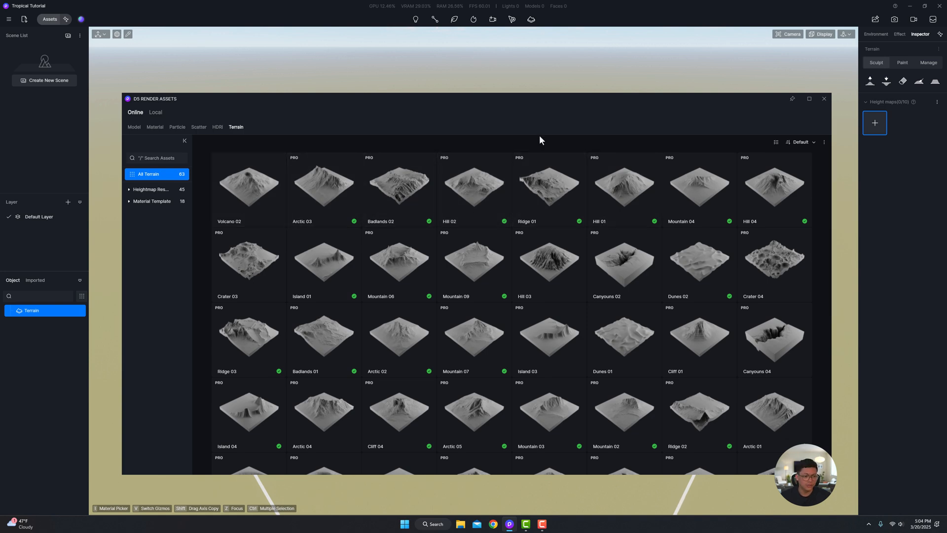
{"action": "mouse_move", "coordinate": [472, 209]}
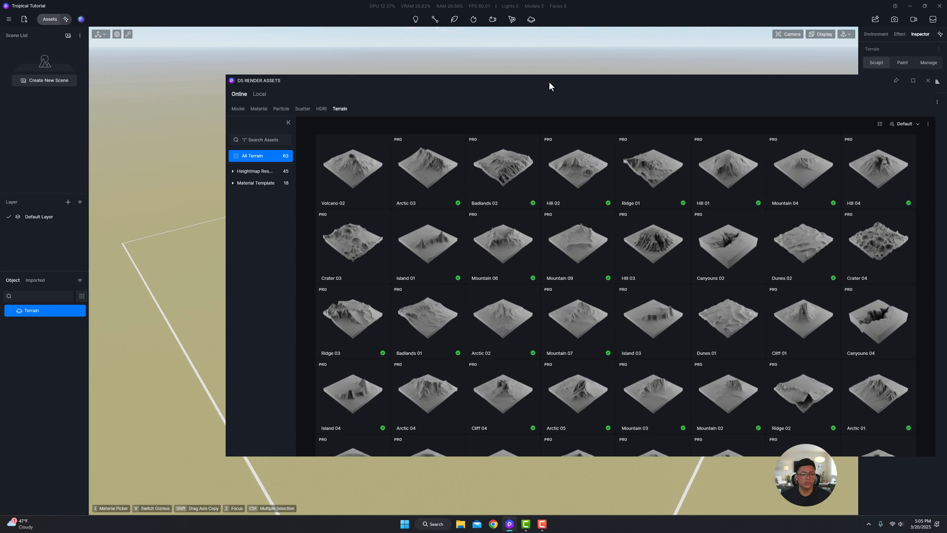
{"action": "left_click", "coordinate": [522, 163]}
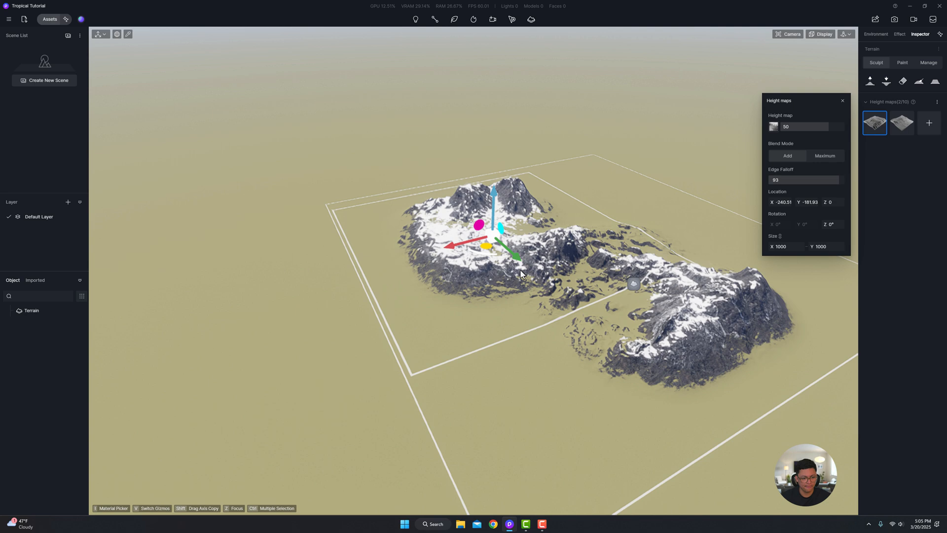
{"action": "left_click", "coordinate": [875, 33]}
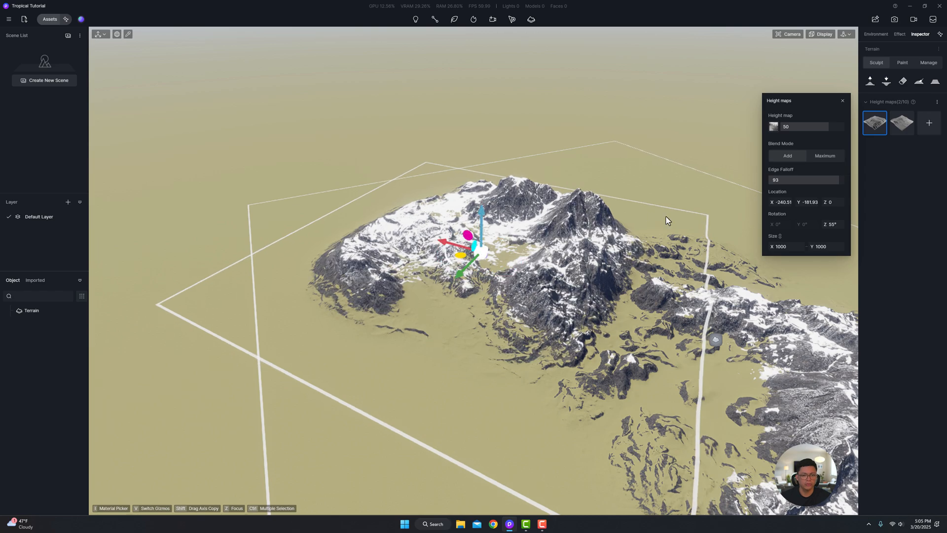
{"action": "left_click", "coordinate": [876, 34]}
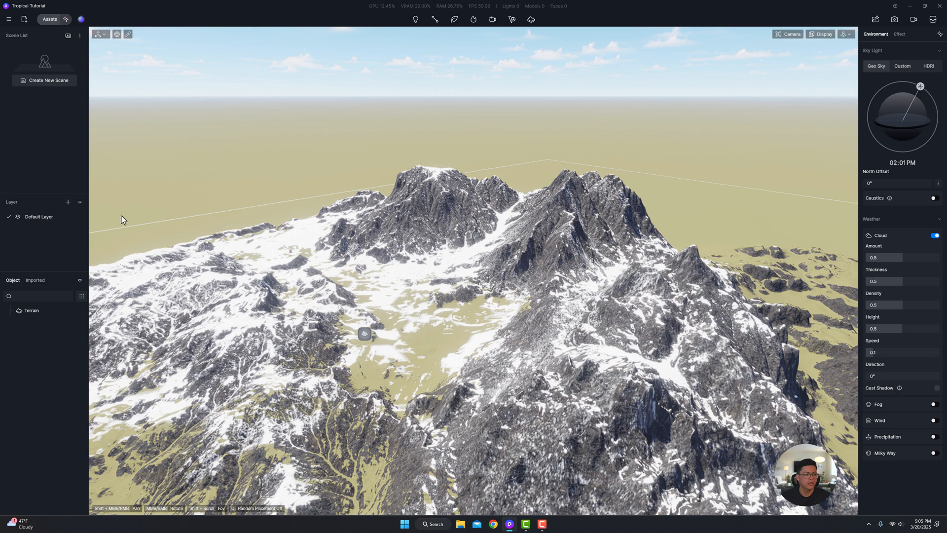
Brush down part of the mountain range with the lowering sculpt brush.
{"action": "left_click", "coordinate": [32, 310]}
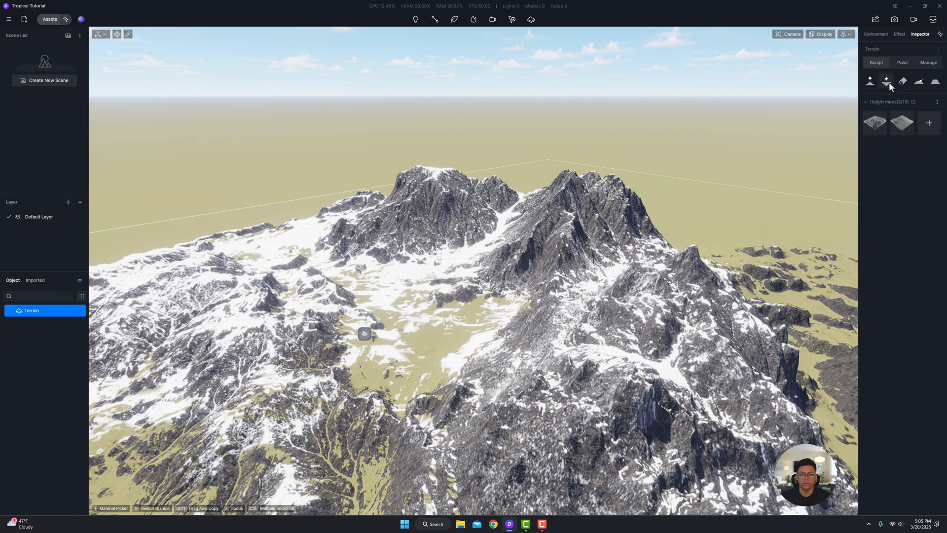
{"action": "left_click", "coordinate": [886, 80]}
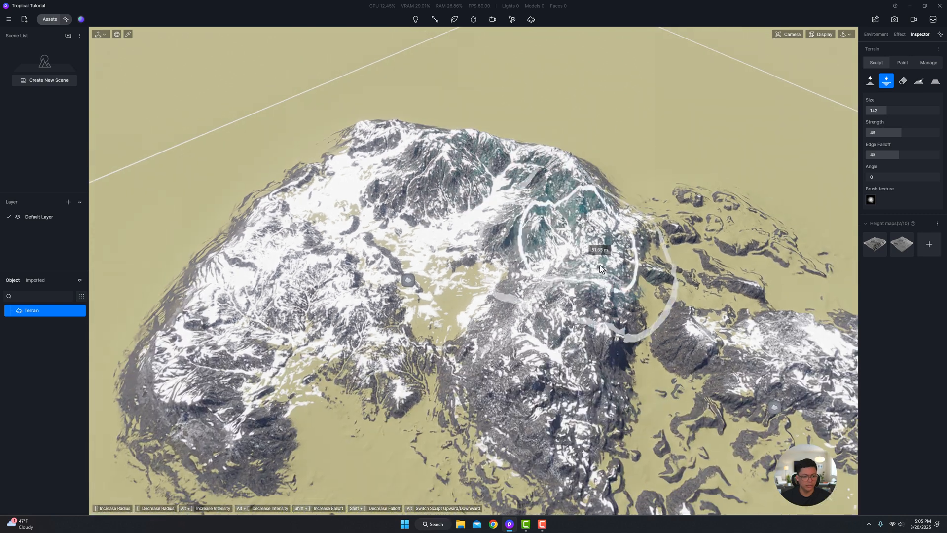
{"action": "left_click", "coordinate": [875, 34]}
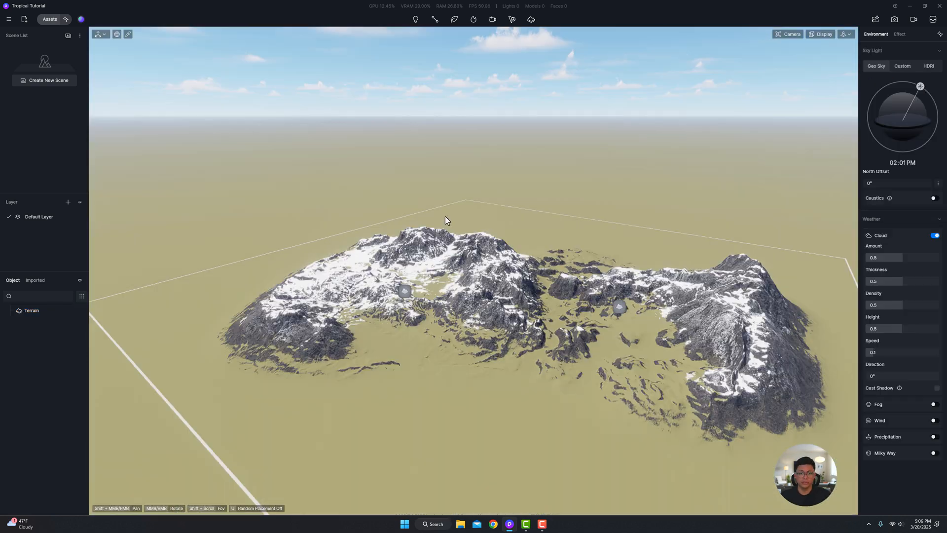
{"action": "mouse_move", "coordinate": [493, 343]}
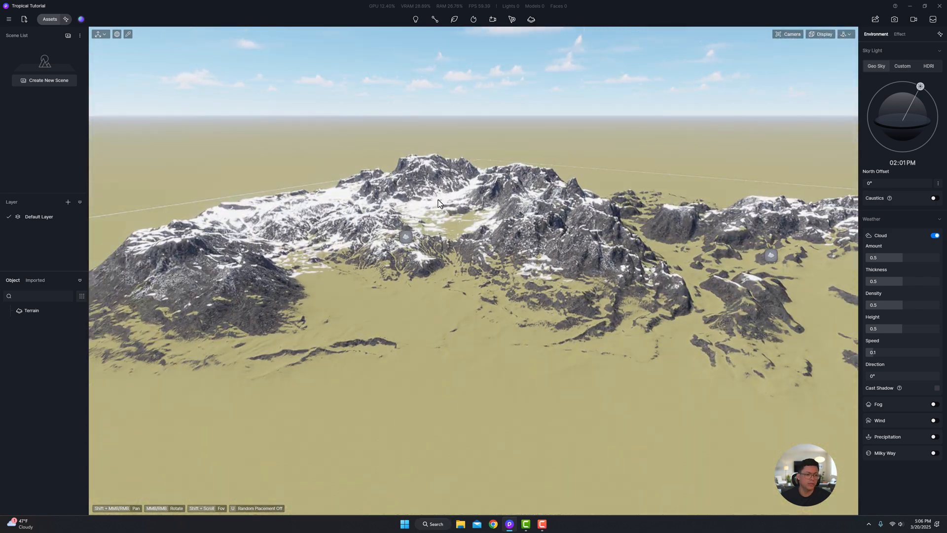
{"action": "mouse_move", "coordinate": [394, 201]}
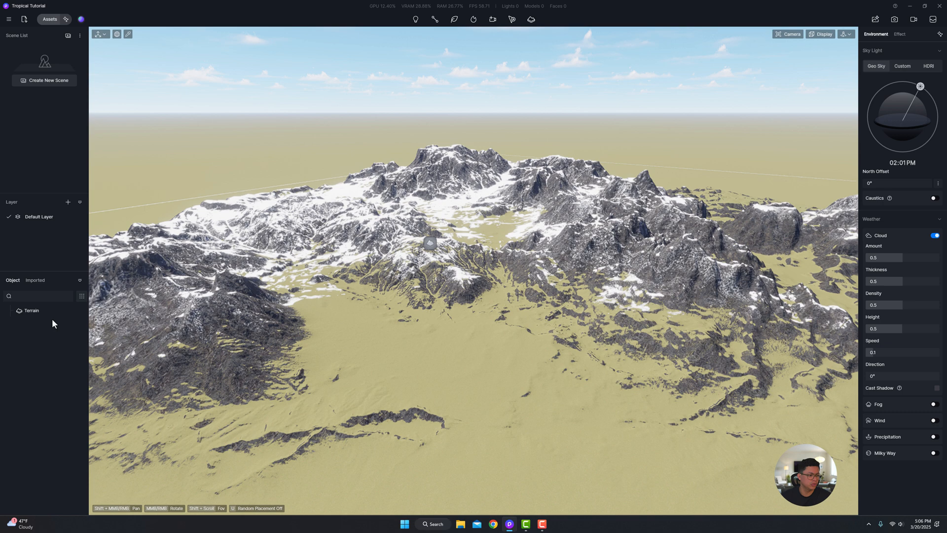
{"action": "left_click", "coordinate": [32, 310]}
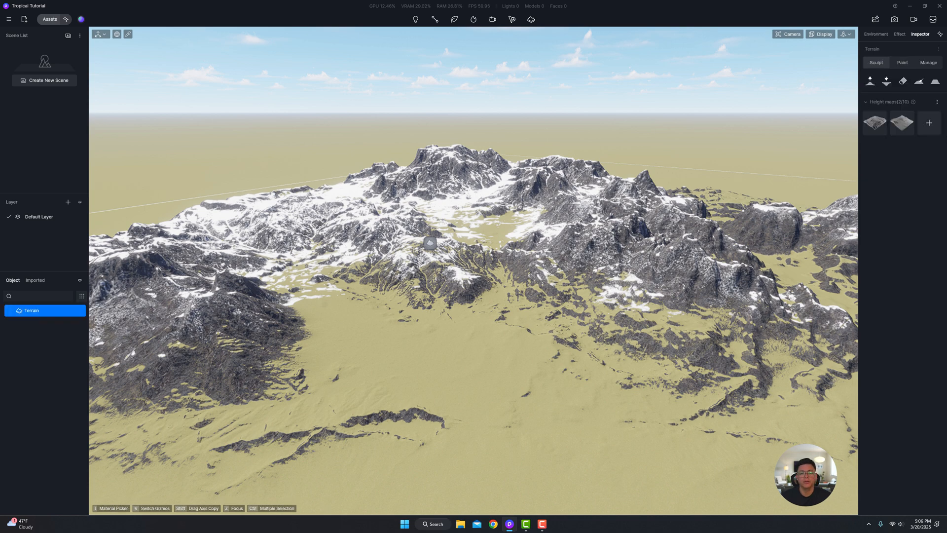
Replace the terrain's Ground texture with the Beach 03 sand material from Assets.
{"action": "left_click", "coordinate": [903, 62]}
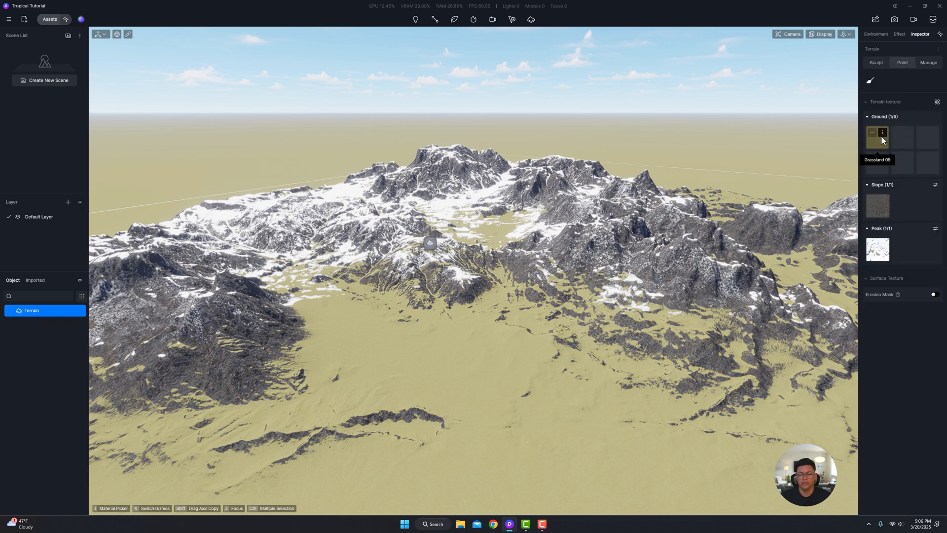
{"action": "mouse_move", "coordinate": [454, 218]}
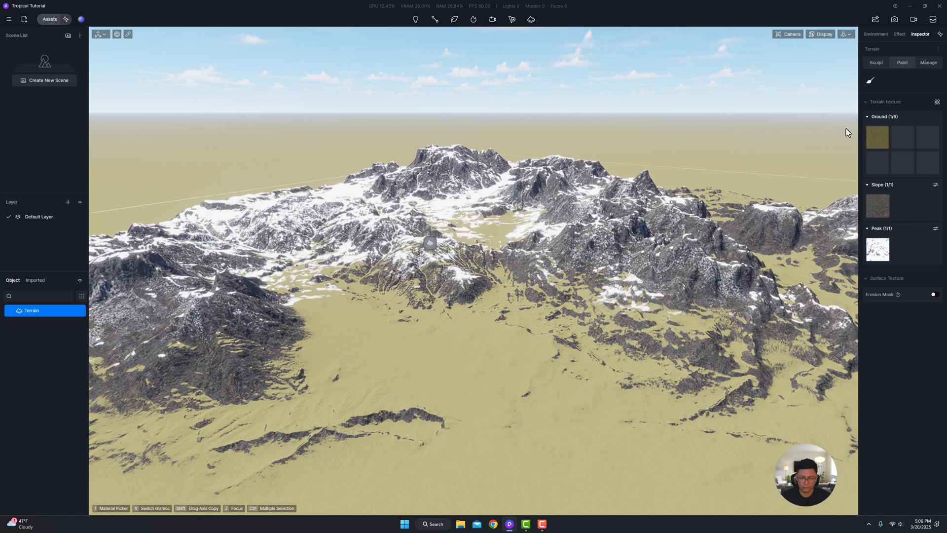
{"action": "mouse_move", "coordinate": [472, 346]}
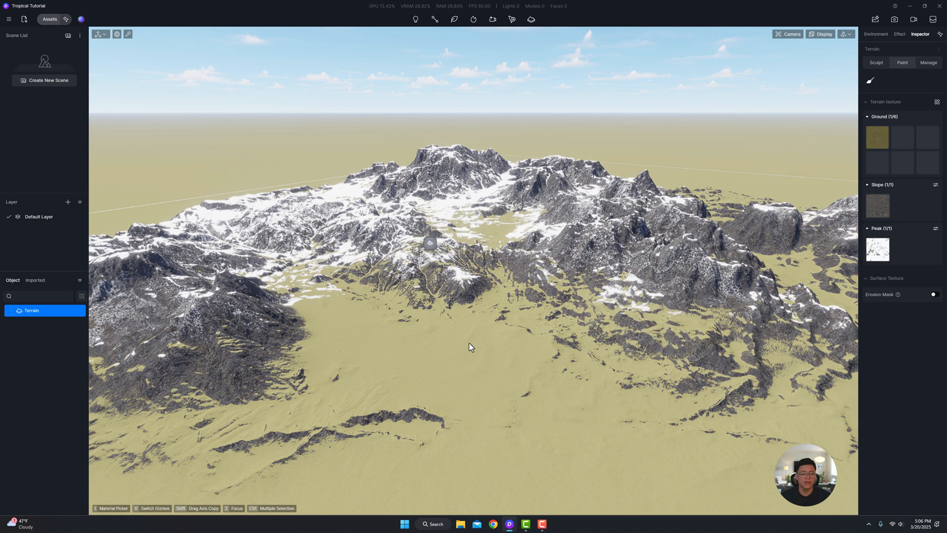
{"action": "mouse_move", "coordinate": [877, 137]}
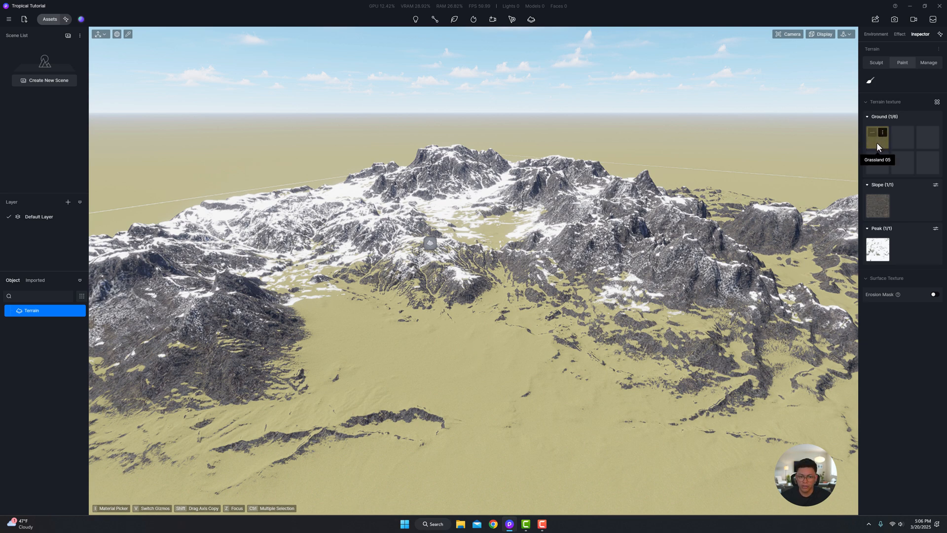
{"action": "mouse_move", "coordinate": [881, 141]}
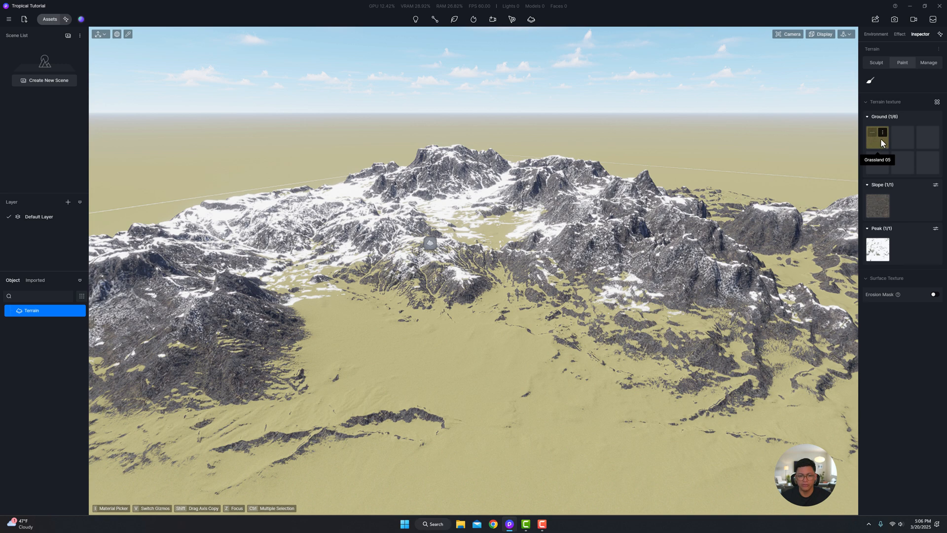
{"action": "right_click", "coordinate": [878, 133]}
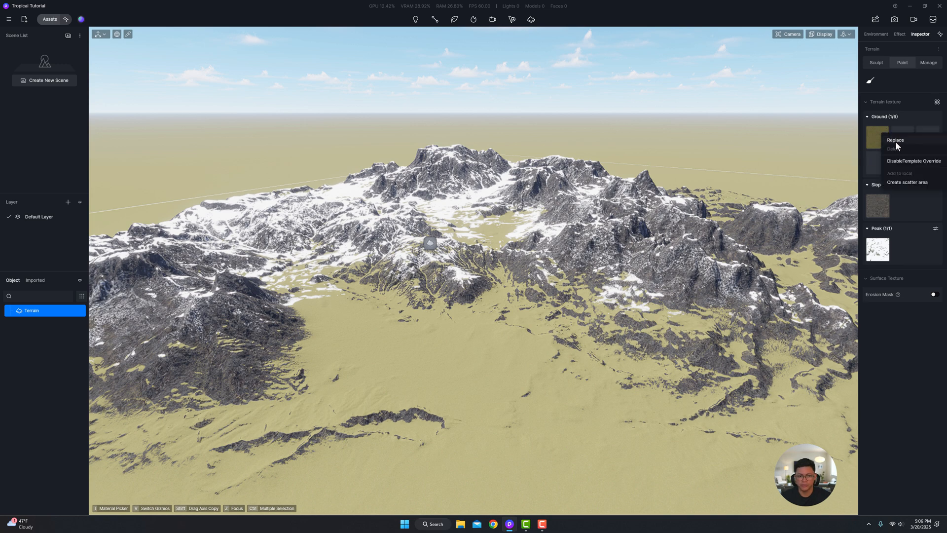
{"action": "left_click", "coordinate": [896, 140]}
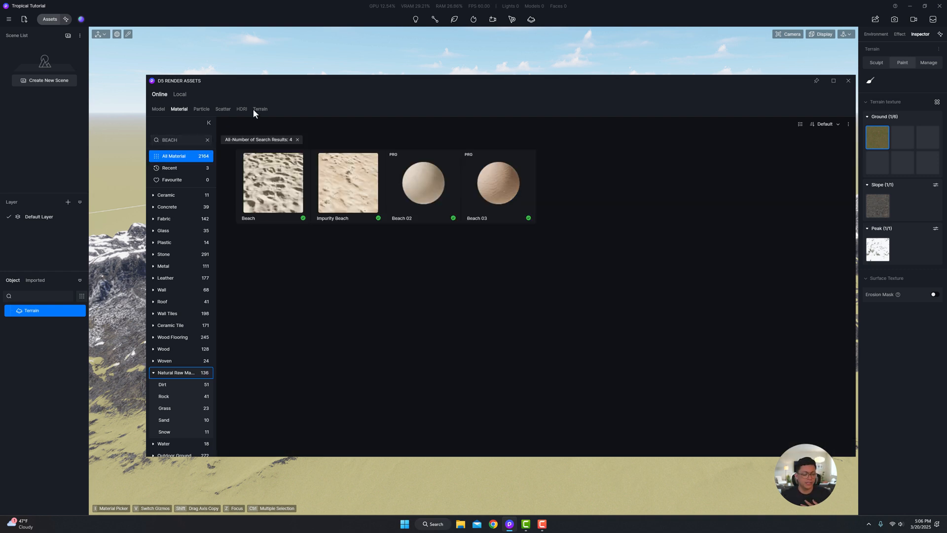
{"action": "left_click", "coordinate": [497, 183]}
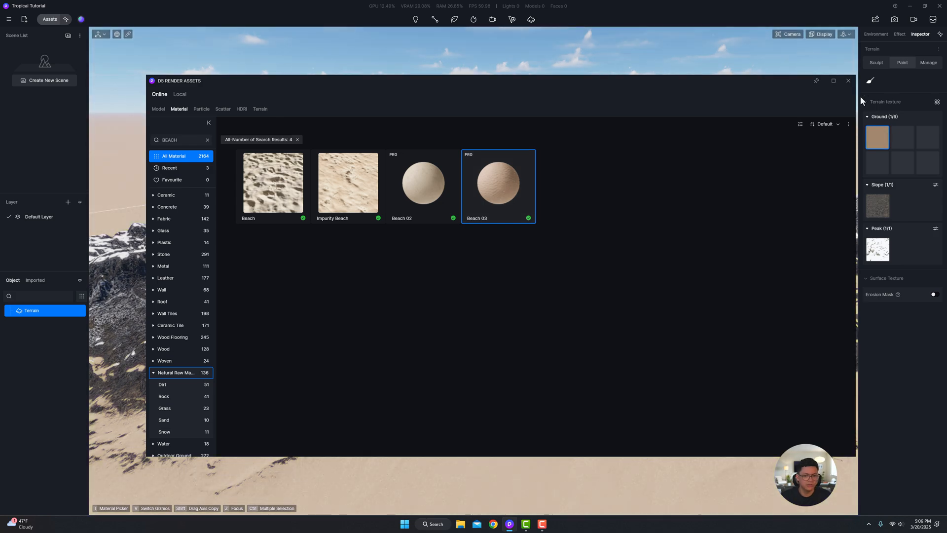
{"action": "left_click", "coordinate": [848, 79]}
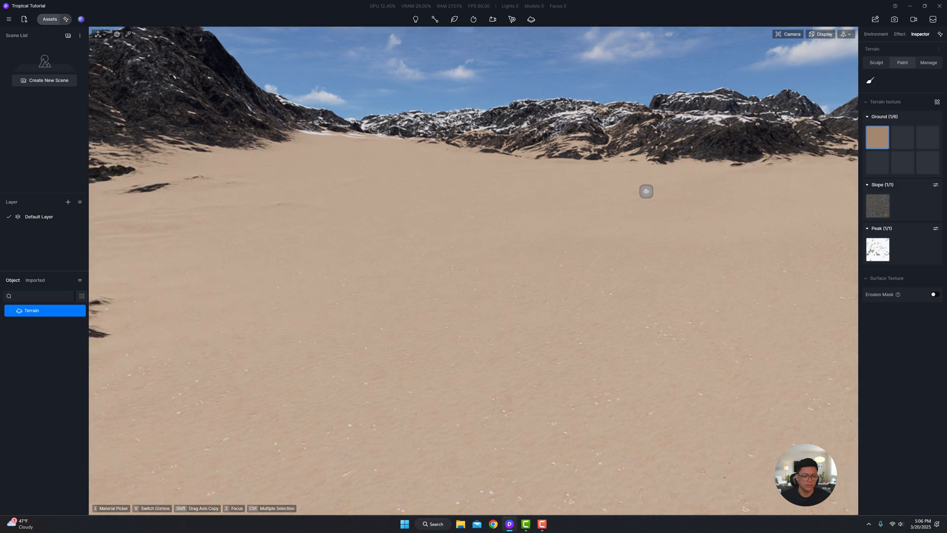
{"action": "left_click", "coordinate": [876, 33]}
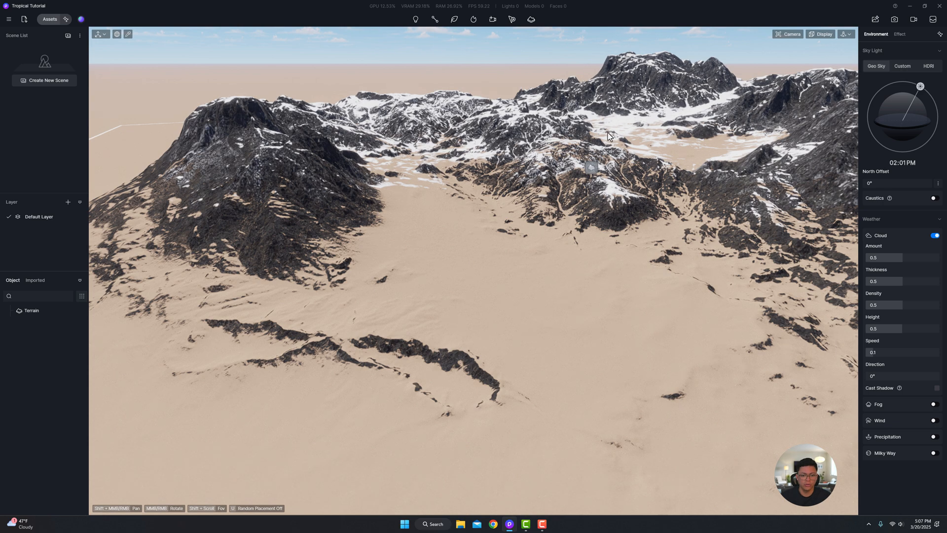
Replace the terrain's Peak texture with the Rock 08 material.
{"action": "left_click", "coordinate": [32, 310]}
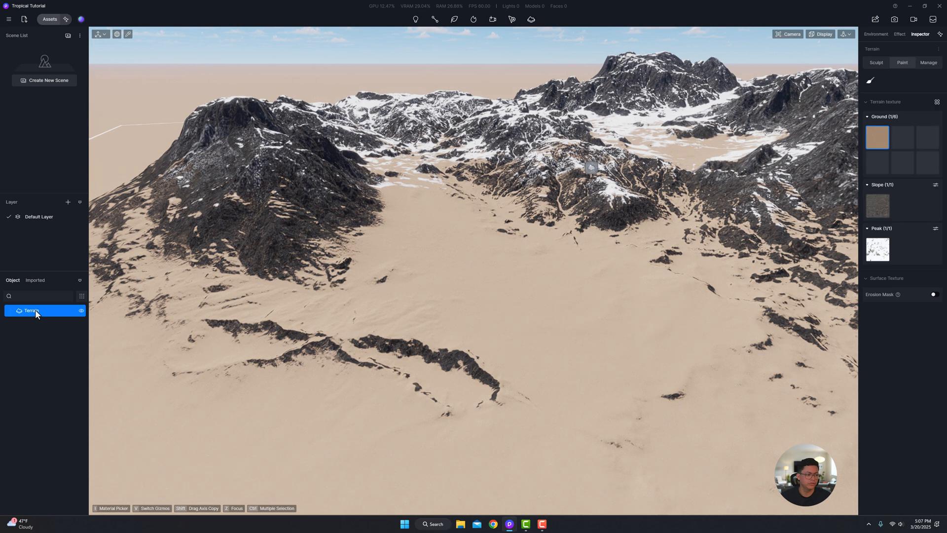
{"action": "right_click", "coordinate": [877, 249]}
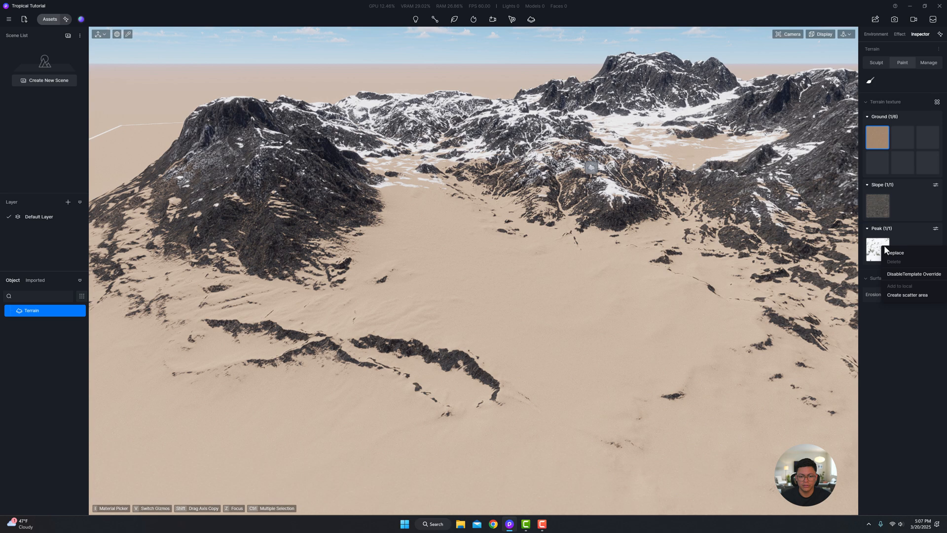
{"action": "left_click", "coordinate": [896, 254]}
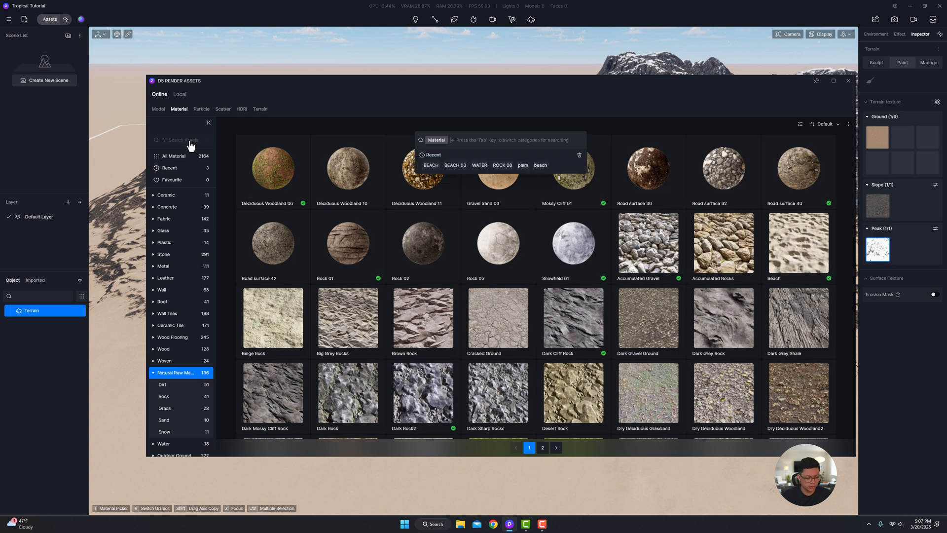
{"action": "type", "text": "ROCK 08"}
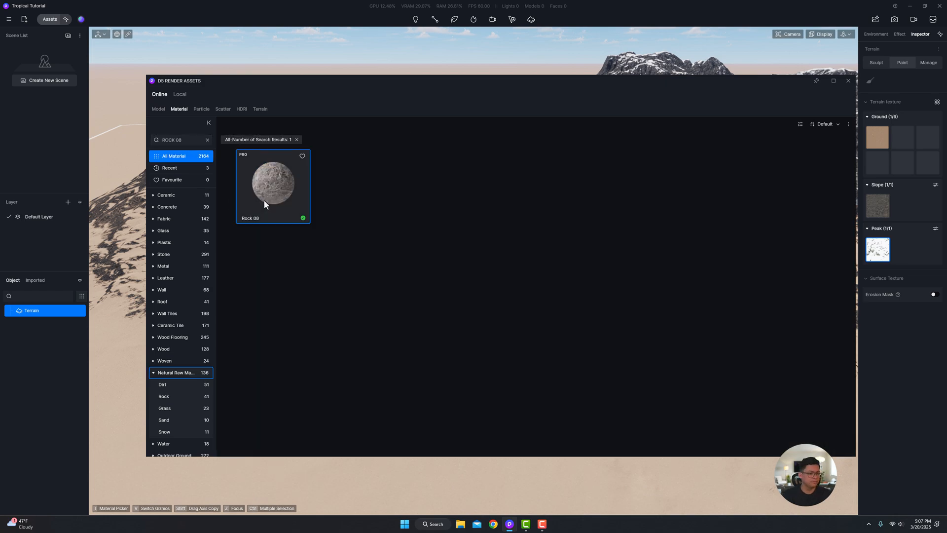
{"action": "left_click", "coordinate": [848, 80]}
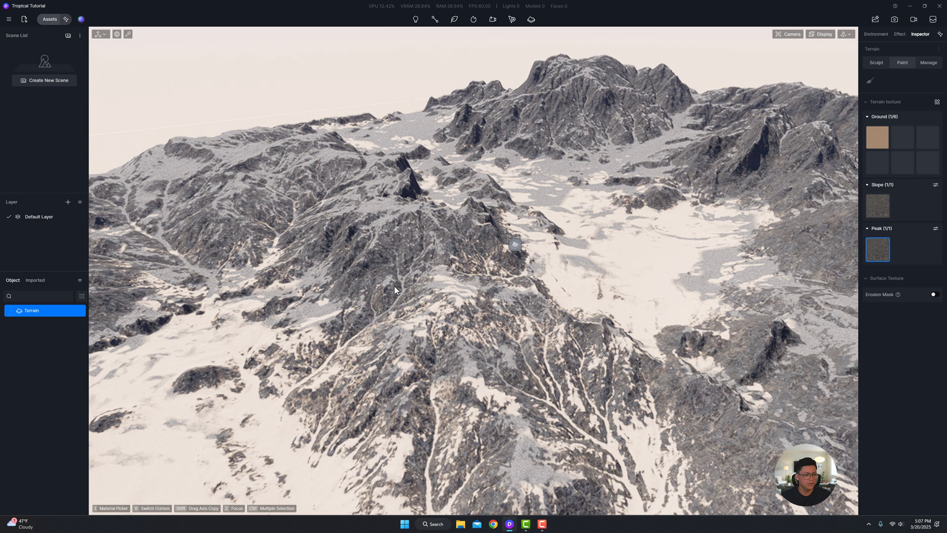
Replace the Peak texture again with Beach 03 sand using the recent BEACH search.
{"action": "right_click", "coordinate": [877, 249]}
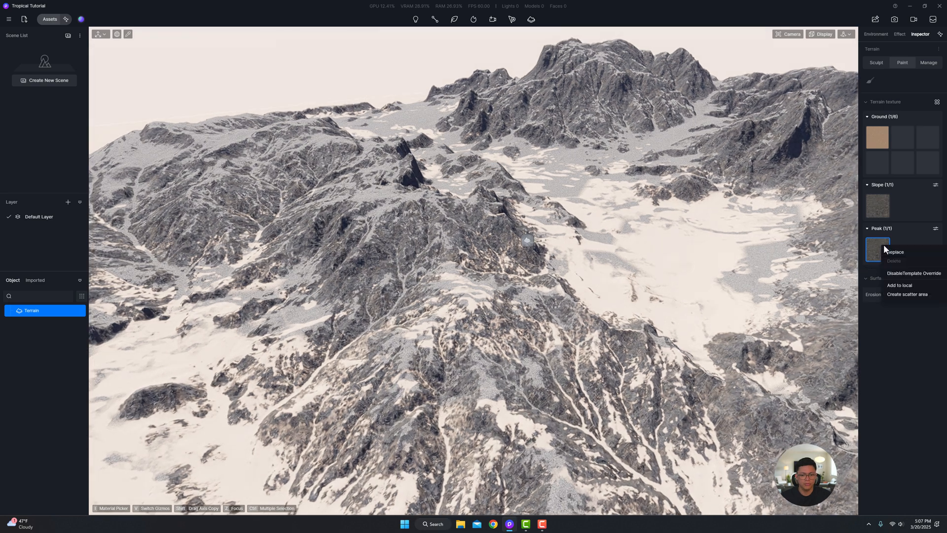
{"action": "left_click", "coordinate": [895, 251]}
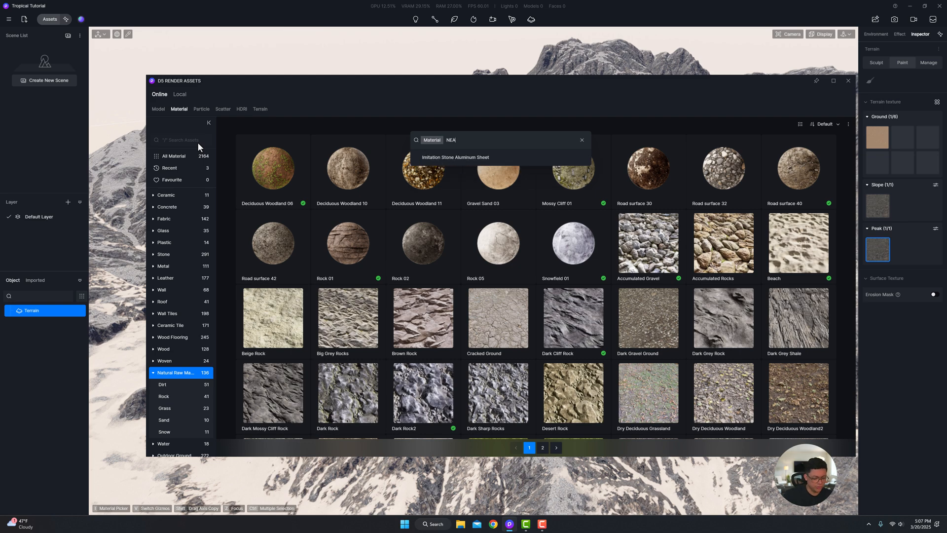
{"action": "left_click", "coordinate": [581, 141]}
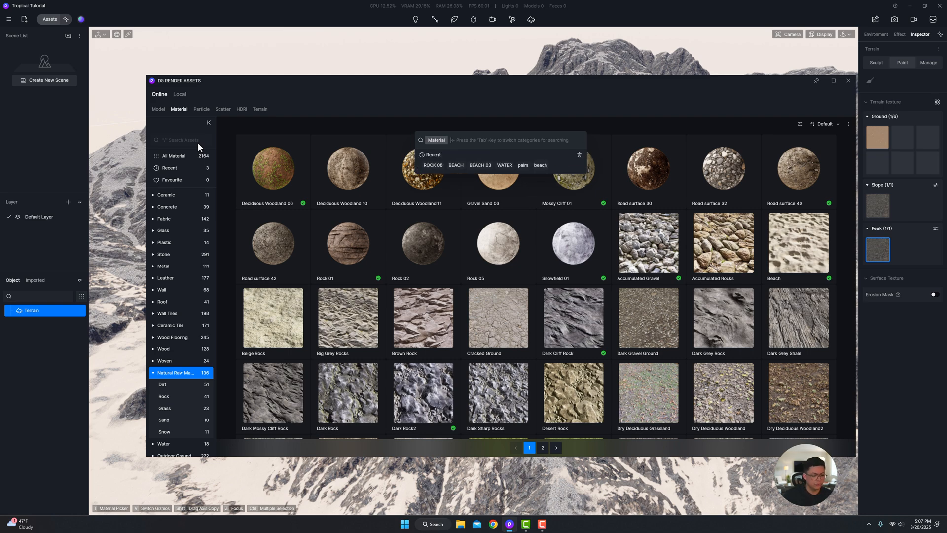
{"action": "left_click", "coordinate": [455, 164]}
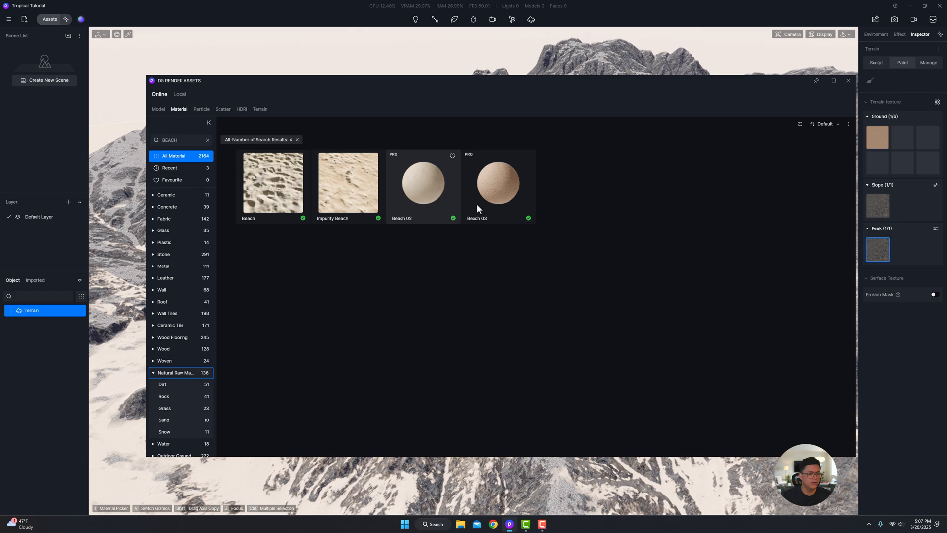
{"action": "left_click", "coordinate": [497, 183]}
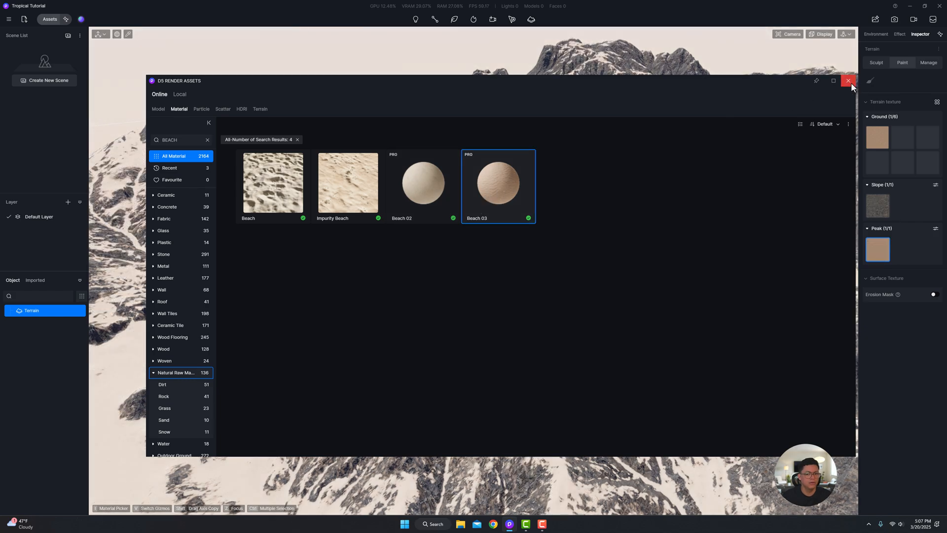
{"action": "left_click", "coordinate": [849, 80]}
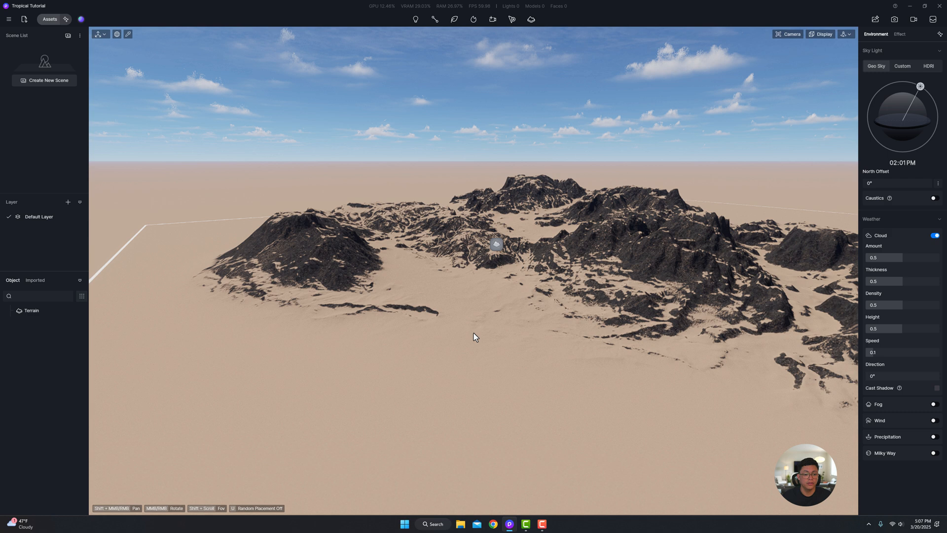
{"action": "mouse_move", "coordinate": [49, 18]}
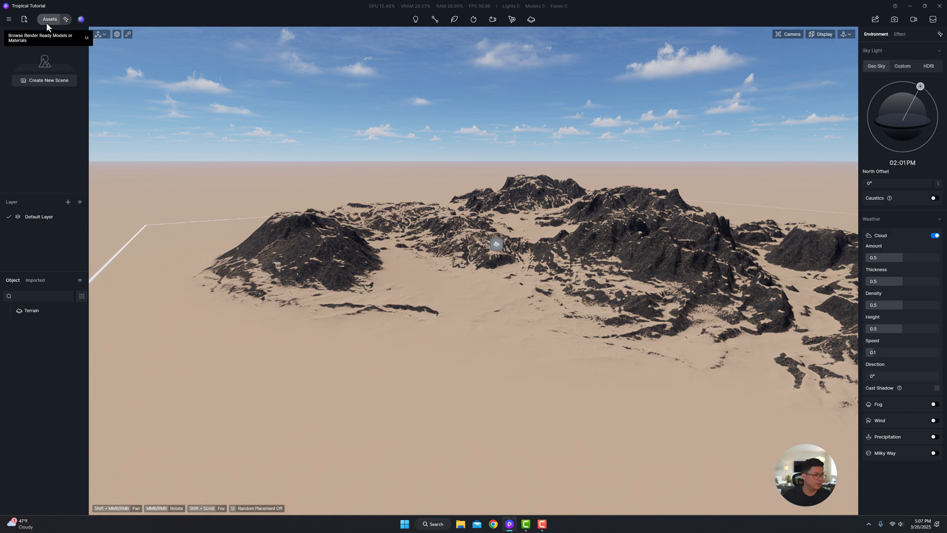
Place a Basic Model Plane around the island and lower its Z height and enlarge it.
{"action": "left_click", "coordinate": [49, 19]}
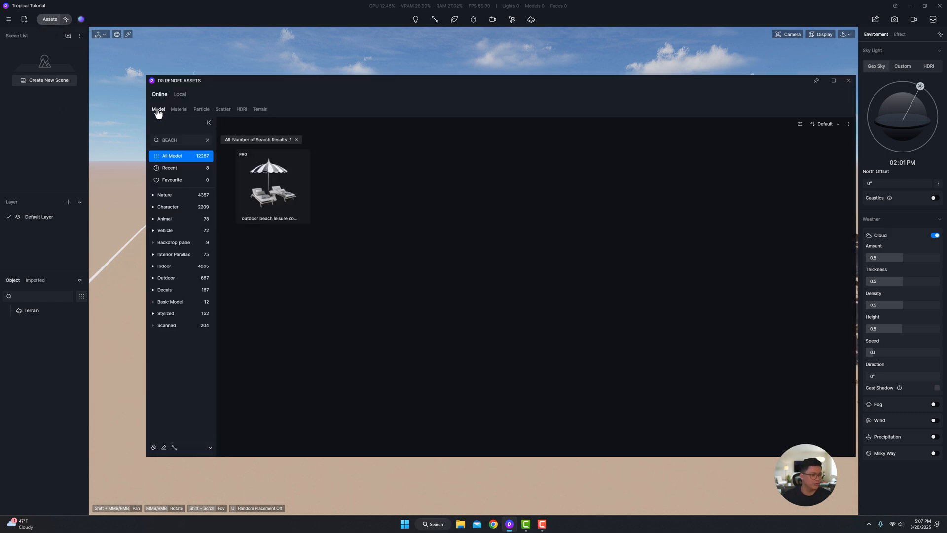
{"action": "mouse_move", "coordinate": [169, 298]}
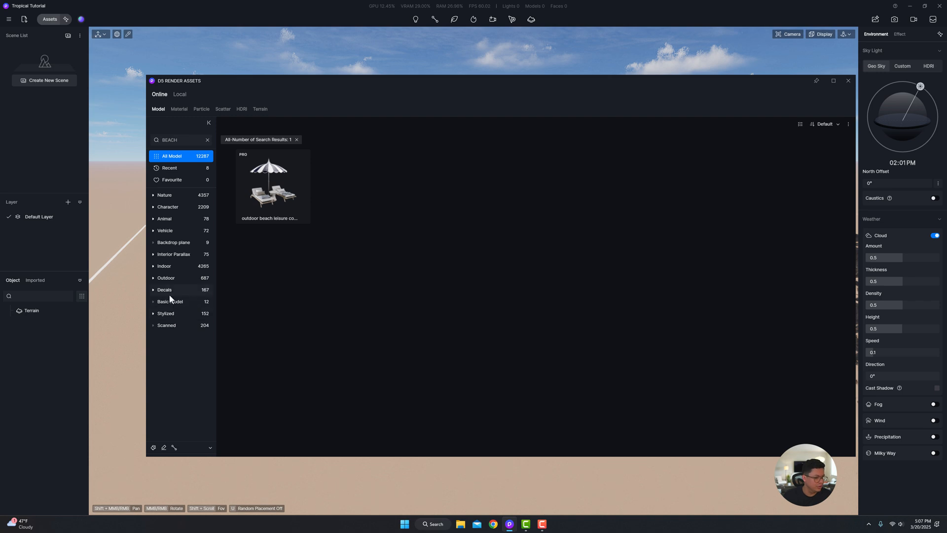
{"action": "left_click", "coordinate": [171, 302]}
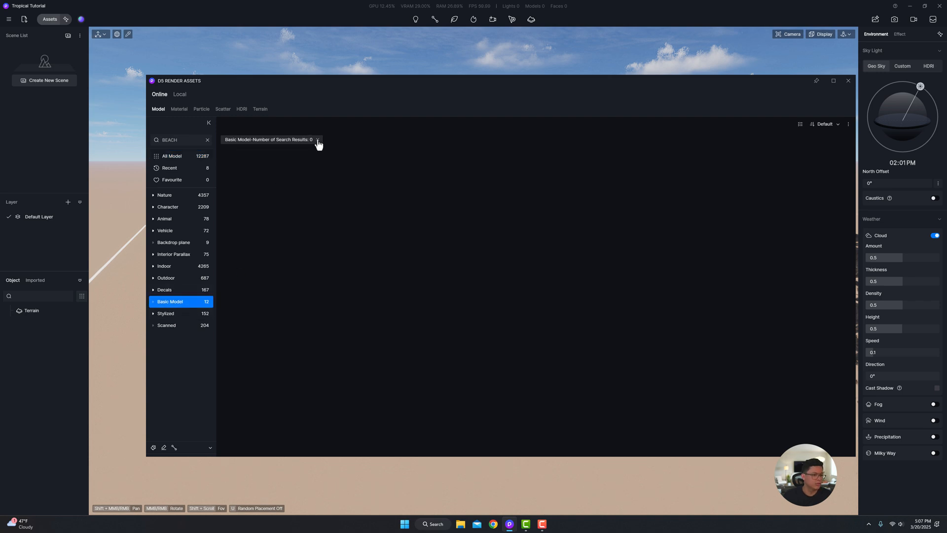
{"action": "left_click", "coordinate": [207, 139]}
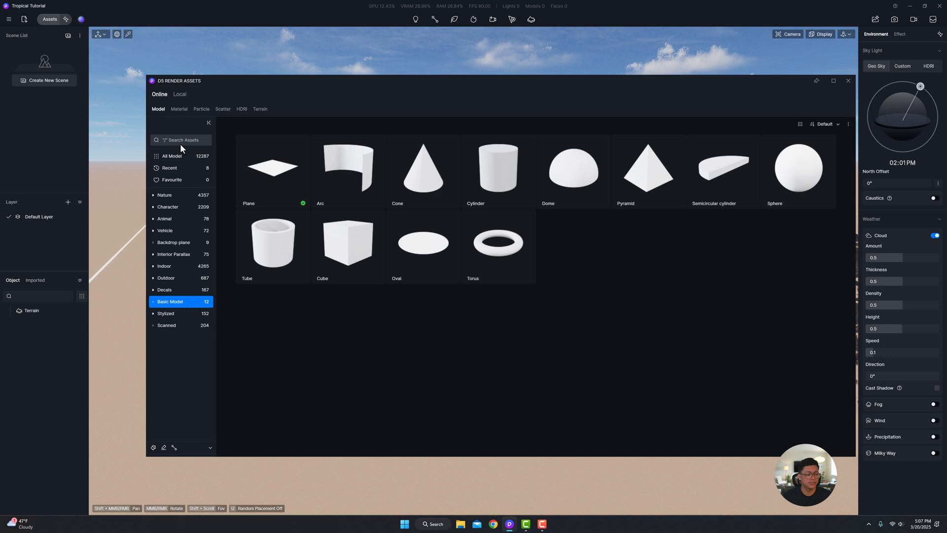
{"action": "left_click", "coordinate": [272, 167]}
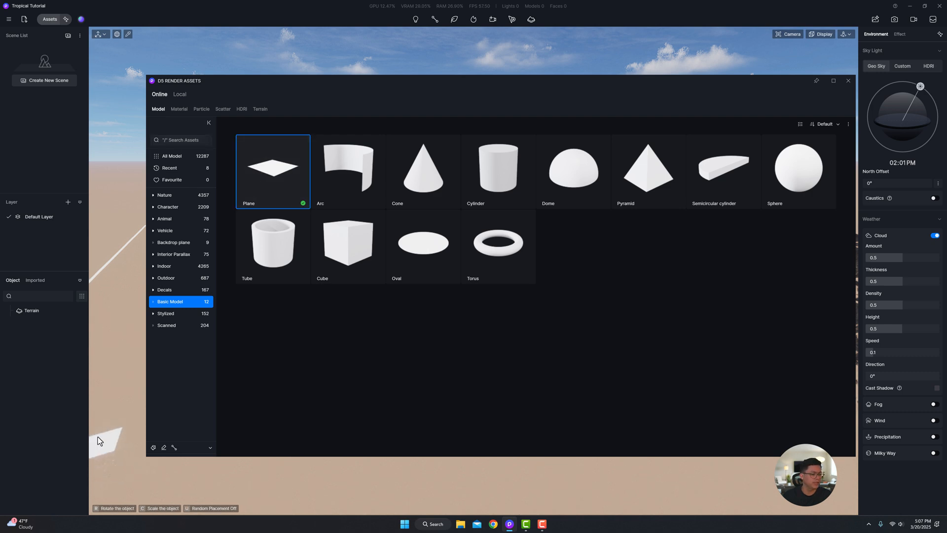
{"action": "double_click", "coordinate": [272, 168]}
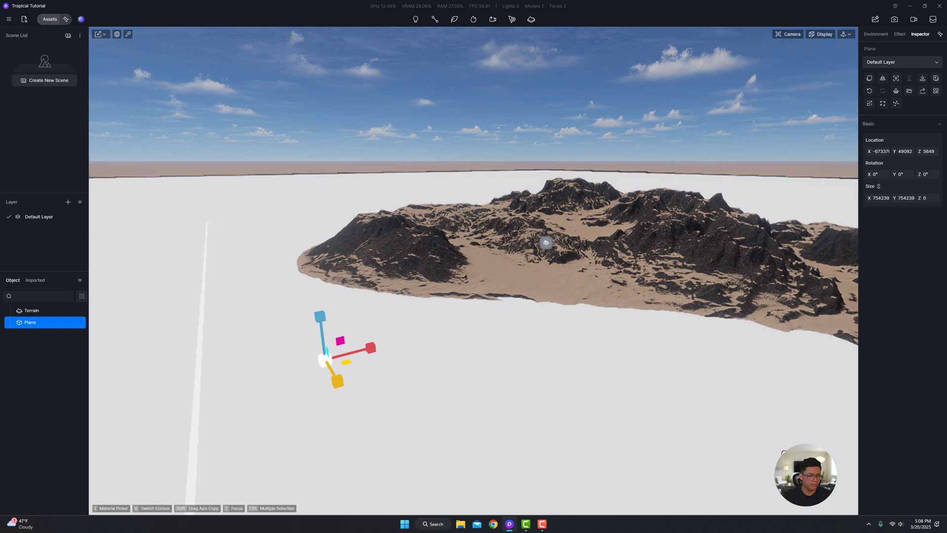
{"action": "left_click", "coordinate": [99, 33]}
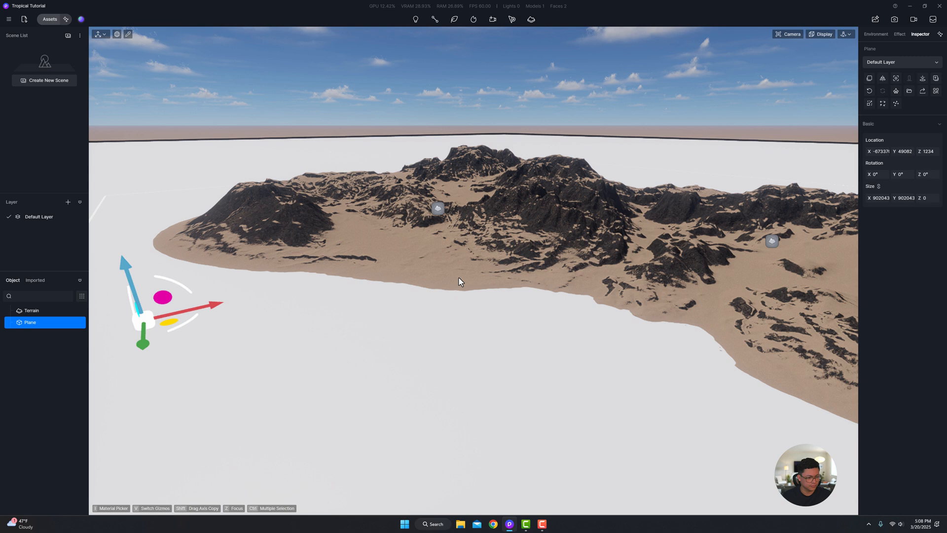
{"action": "left_click", "coordinate": [875, 34]}
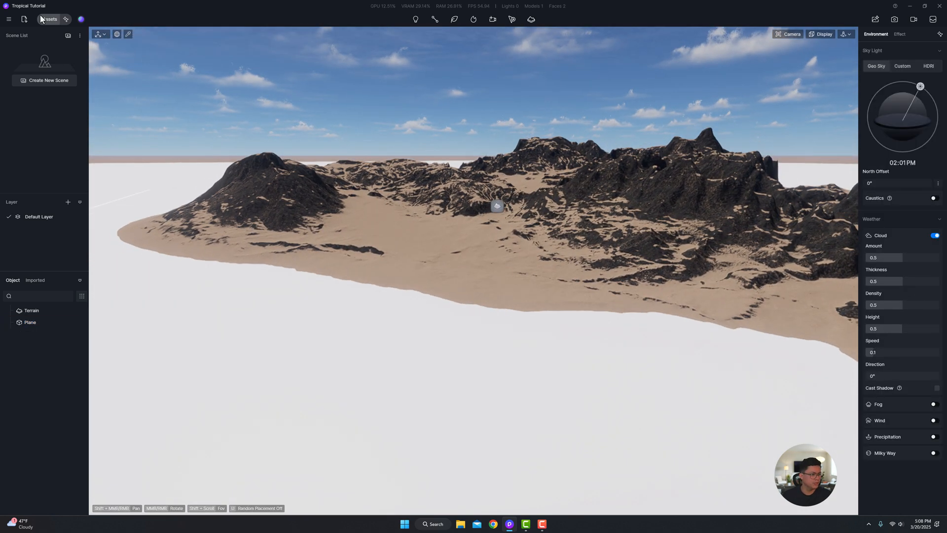
Apply Green pool water material to the plane with UV Stretch X and Y at 1000.
{"action": "left_click", "coordinate": [49, 19]}
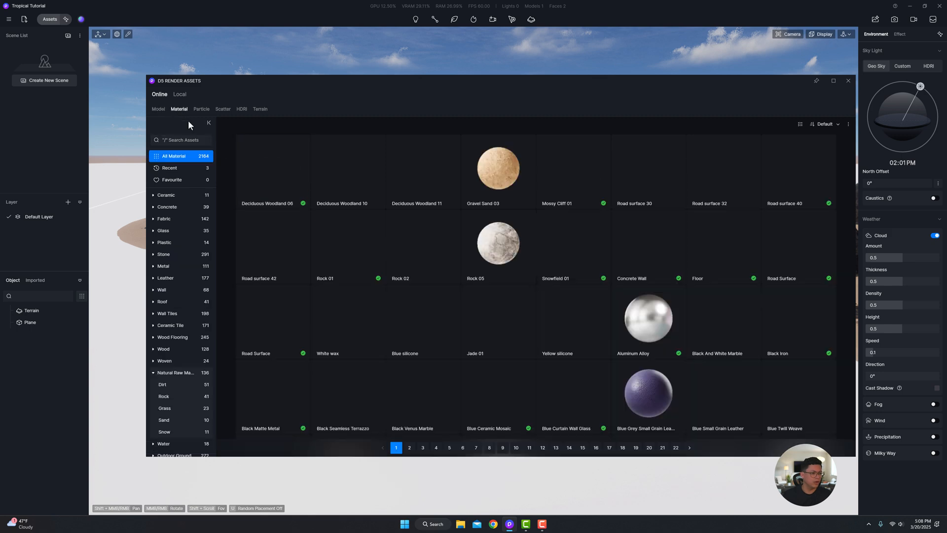
{"action": "type", "text": "ATER"}
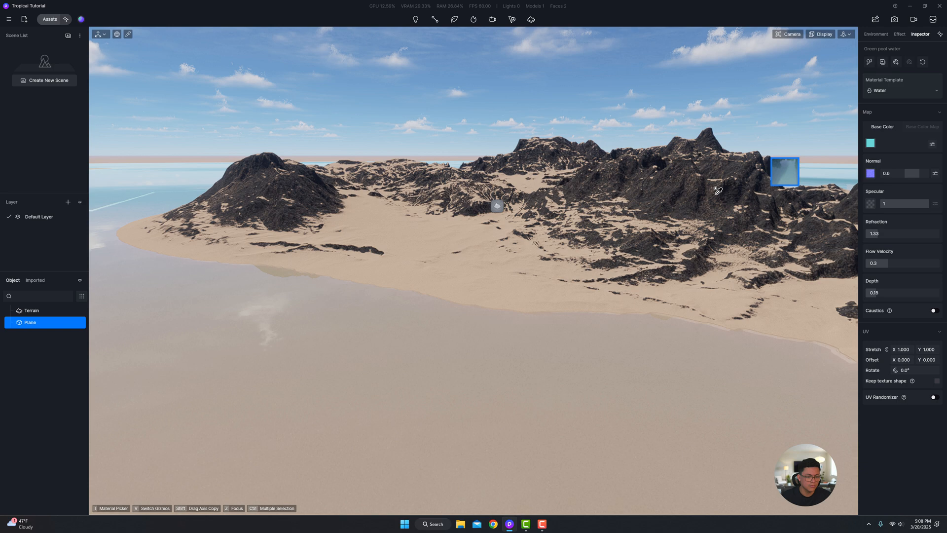
{"action": "left_click", "coordinate": [875, 33]}
{"action": "type", "text": "1000"}
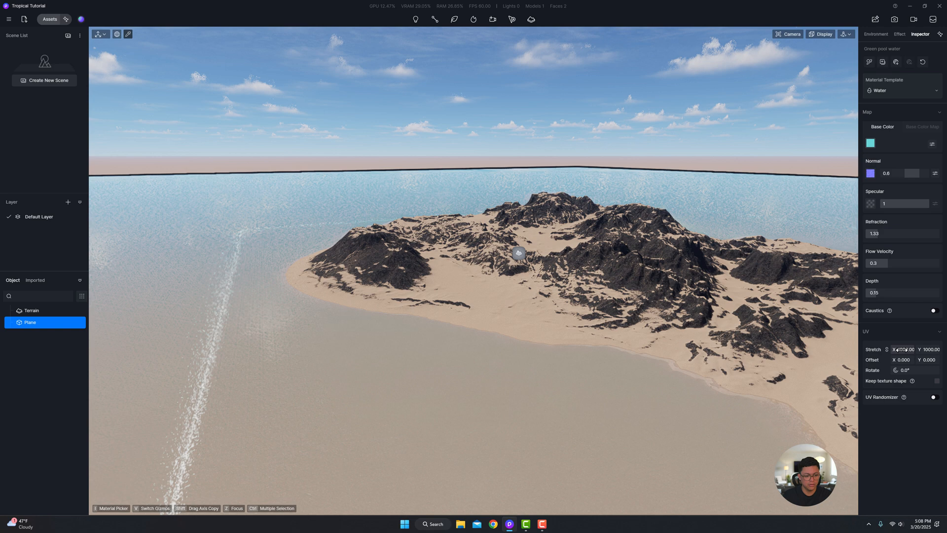
{"action": "left_click", "coordinate": [876, 34]}
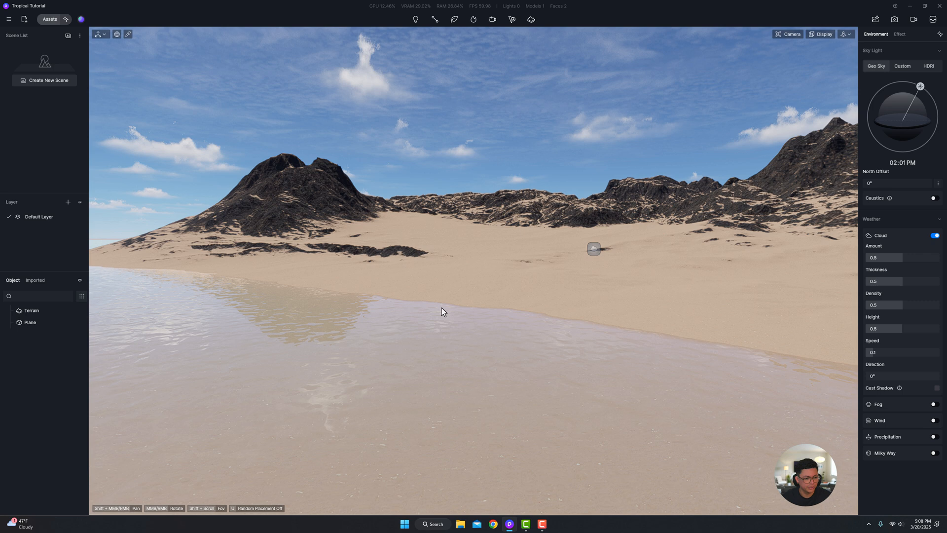
{"action": "mouse_move", "coordinate": [382, 303]}
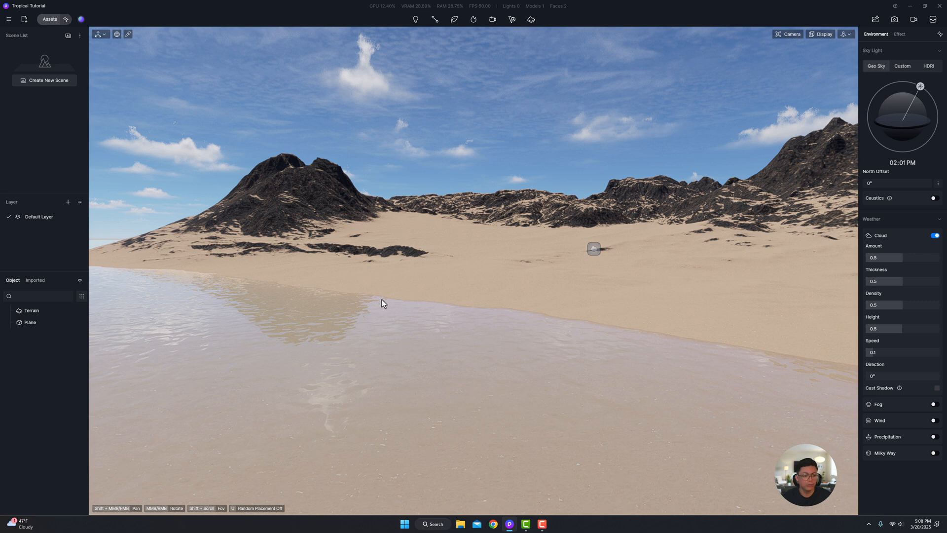
{"action": "mouse_move", "coordinate": [484, 295]}
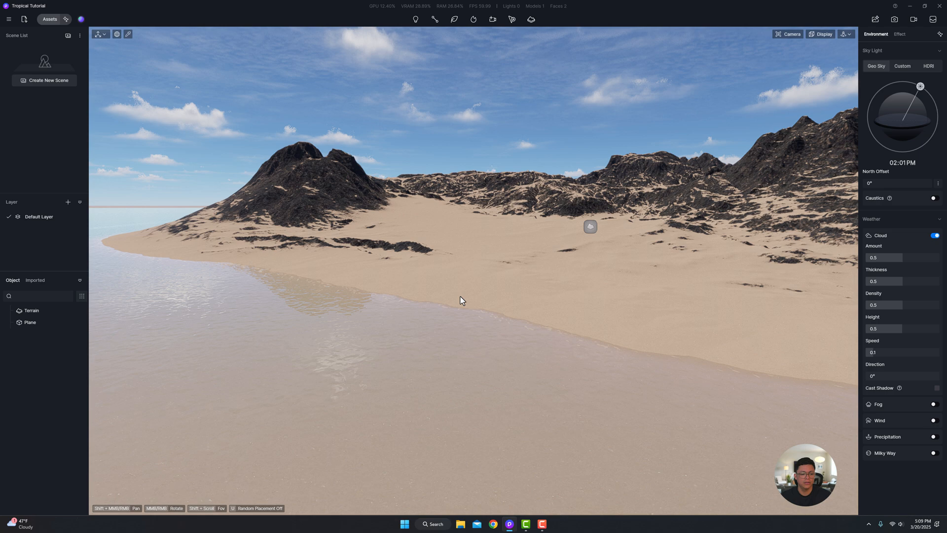
Add Beach 03 to an empty Ground slot and bring up its Material Setting panel.
{"action": "left_click", "coordinate": [32, 310]}
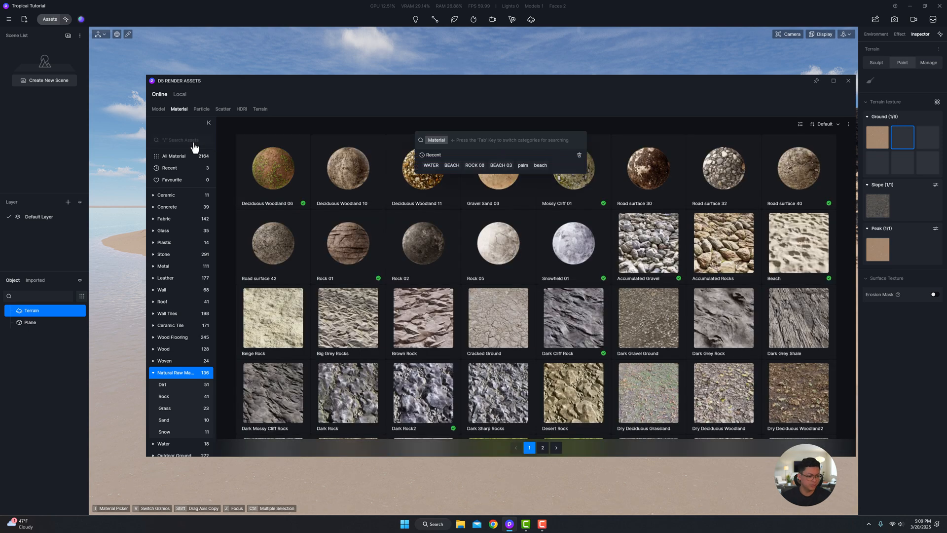
{"action": "type", "text": "NEACH"}
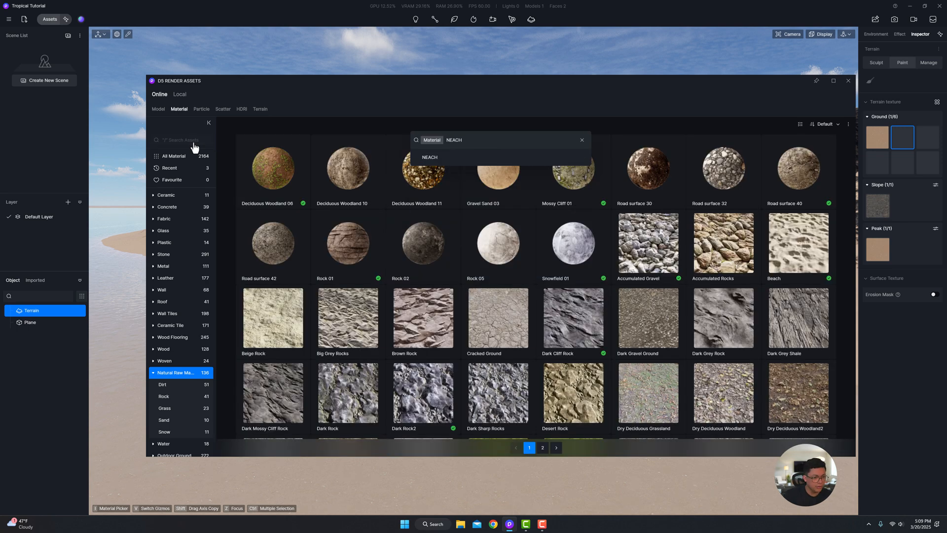
{"action": "type", "text": "BEAC"}
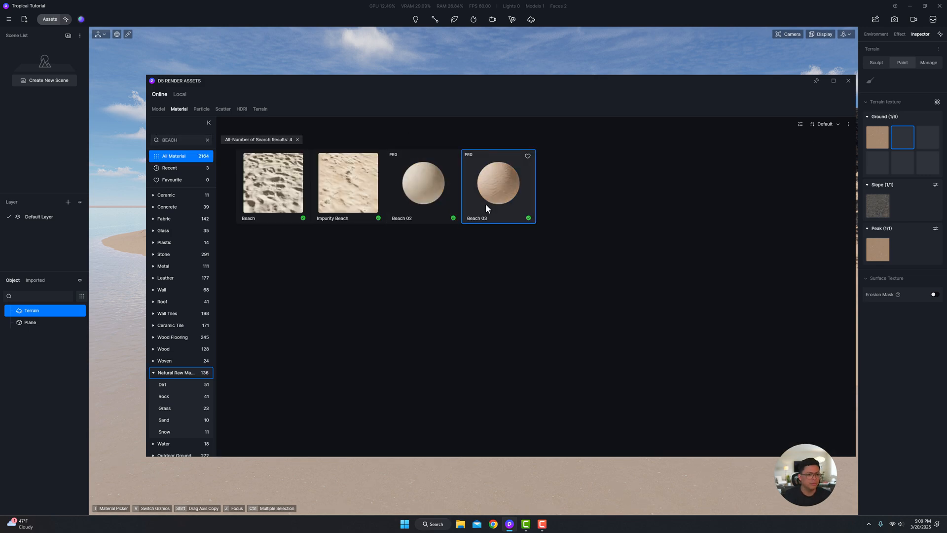
{"action": "double_click", "coordinate": [498, 182]}
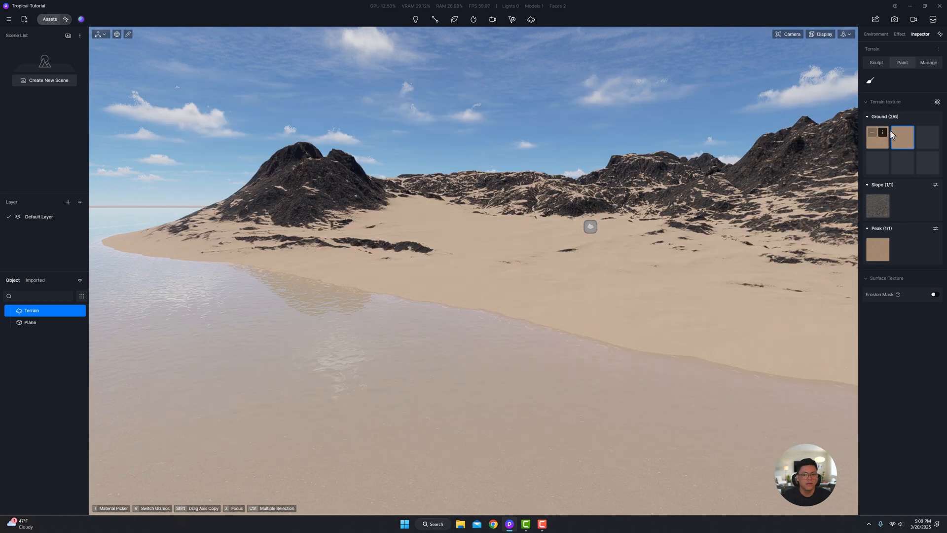
{"action": "left_click", "coordinate": [903, 137]}
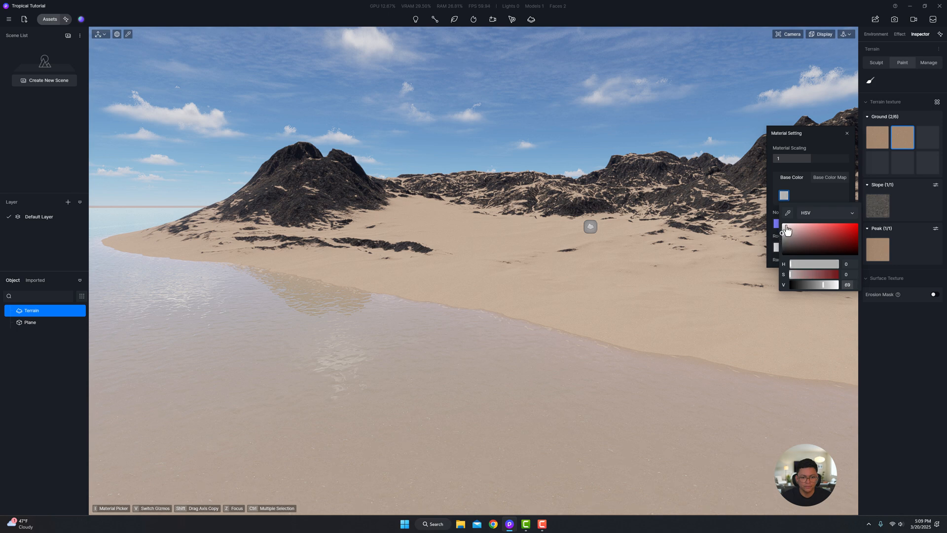
Lower the second ground texture's base colour and brush it along the shoreline as wet sand.
{"action": "left_click", "coordinate": [784, 195]}
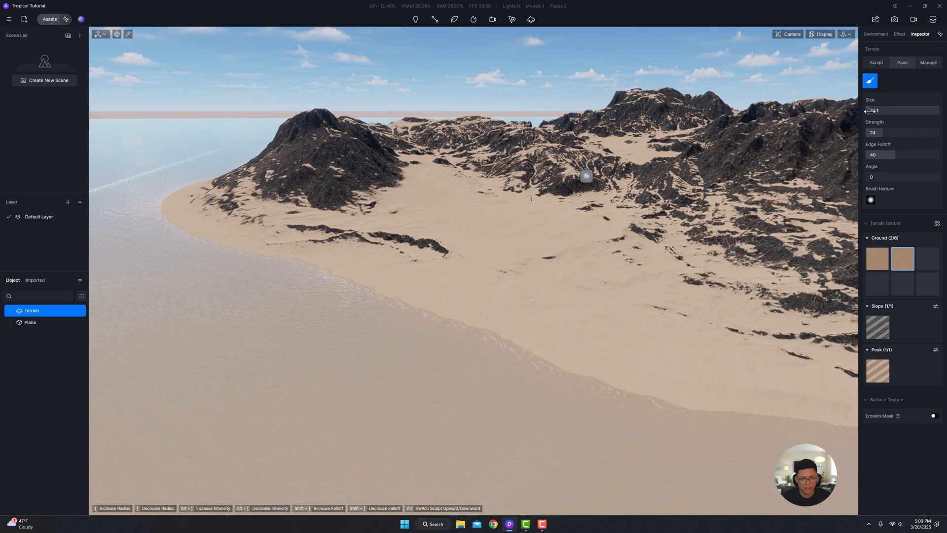
{"action": "mouse_move", "coordinate": [467, 335]}
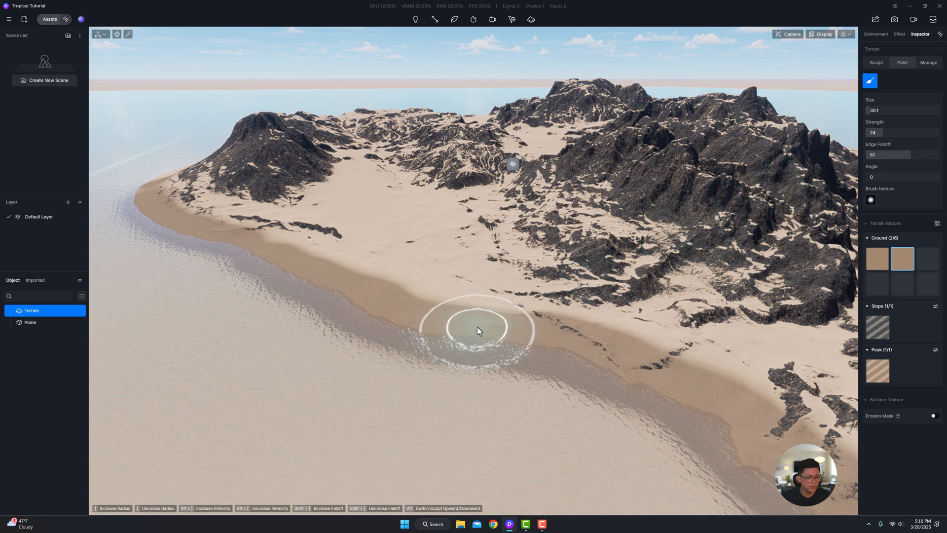
{"action": "mouse_move", "coordinate": [340, 286]}
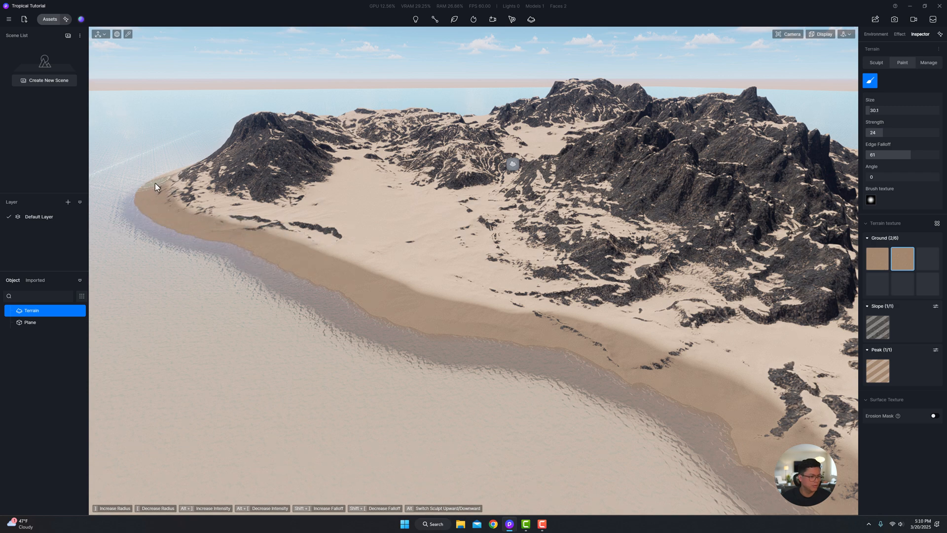
{"action": "left_click", "coordinate": [875, 33]}
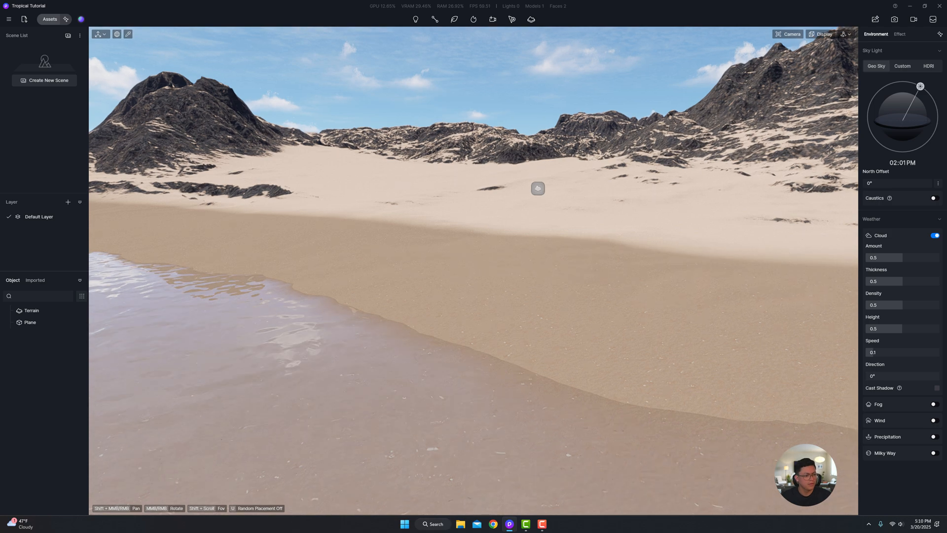
Tint the water plane's material turquoise, then lighten the terrain's second ground sand texture.
{"action": "left_click", "coordinate": [29, 322]}
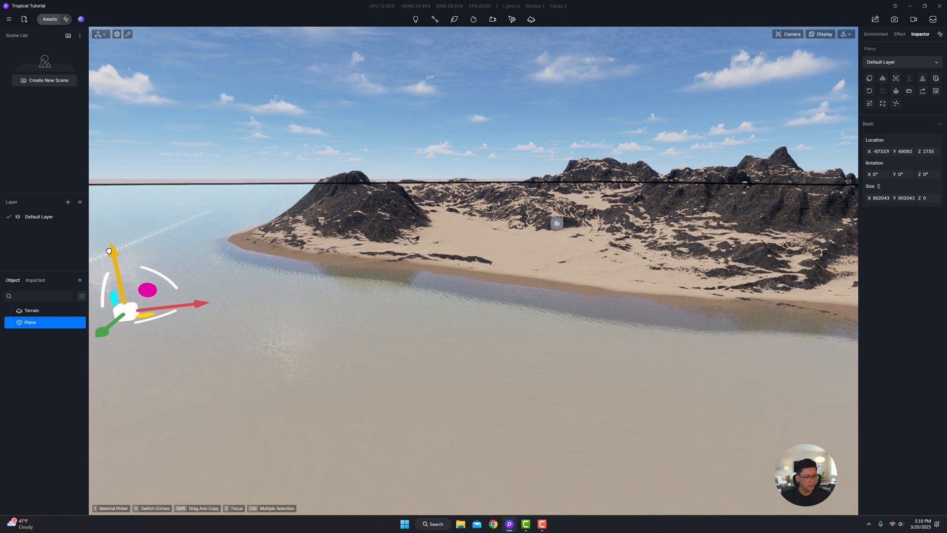
{"action": "left_click", "coordinate": [875, 34]}
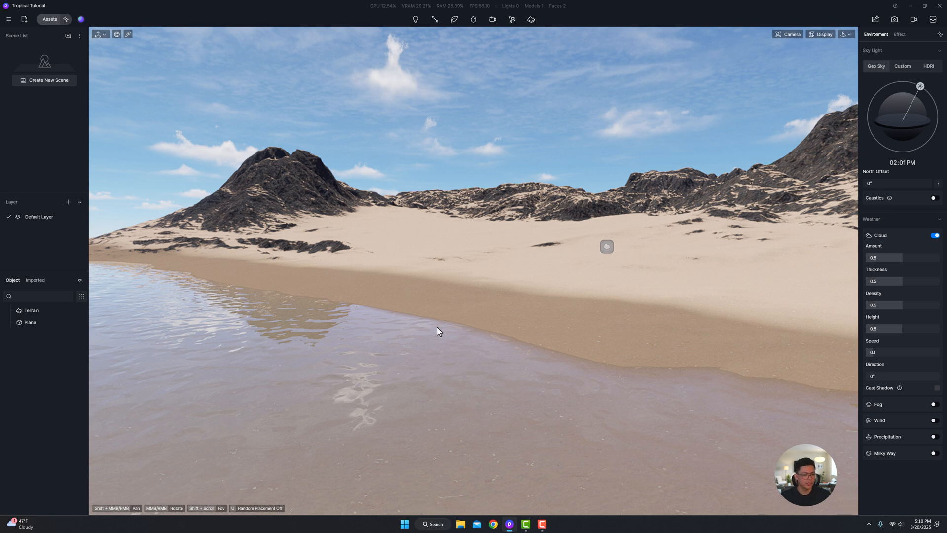
{"action": "mouse_move", "coordinate": [427, 327]}
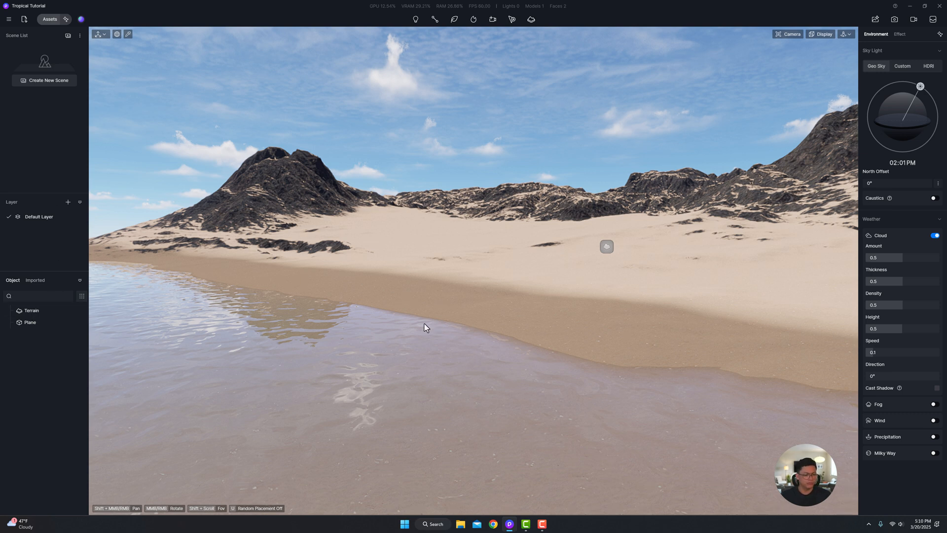
{"action": "left_click", "coordinate": [32, 309]}
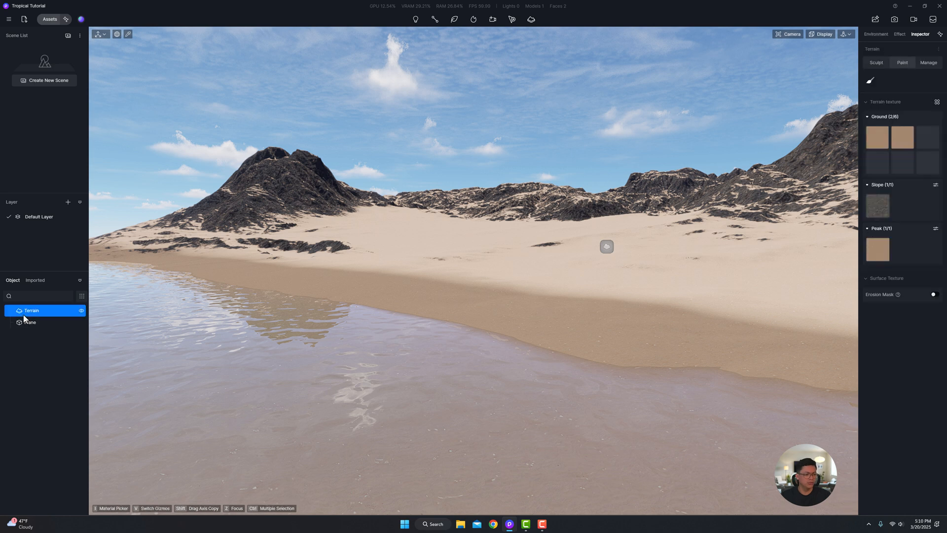
{"action": "mouse_move", "coordinate": [903, 137]}
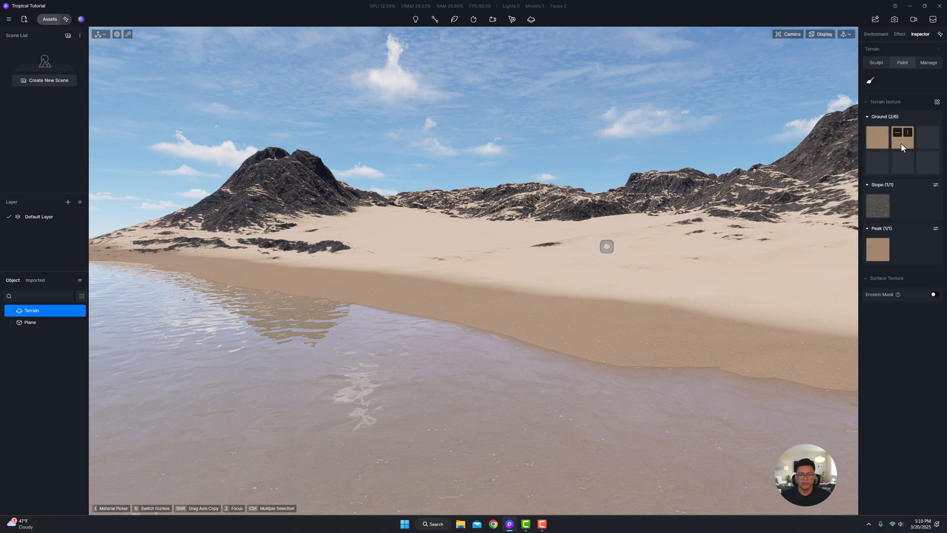
{"action": "left_click", "coordinate": [903, 138]}
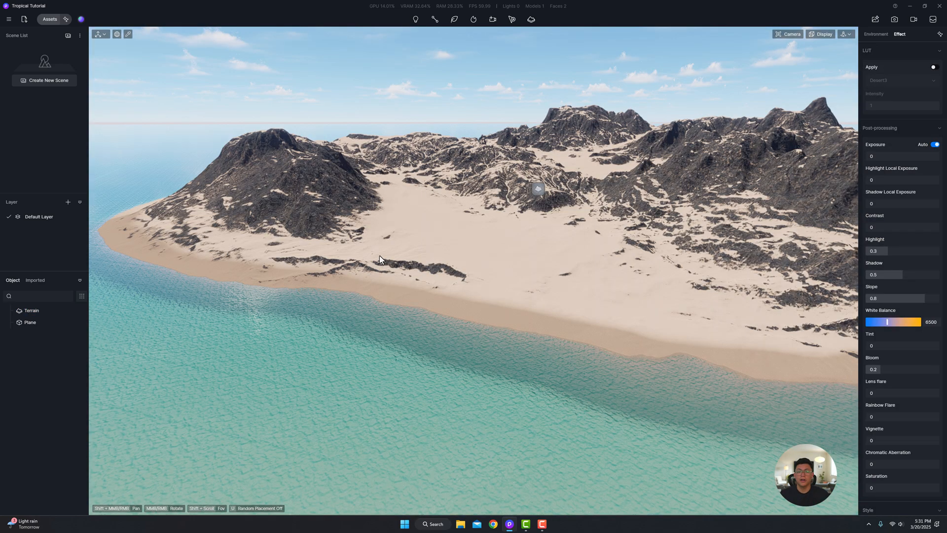
{"action": "mouse_move", "coordinate": [410, 276]}
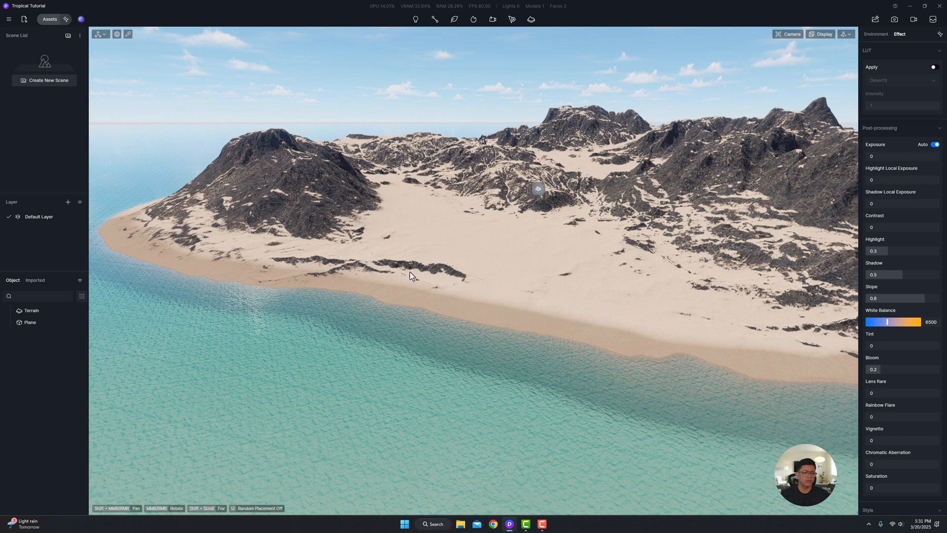
{"action": "mouse_move", "coordinate": [437, 289]}
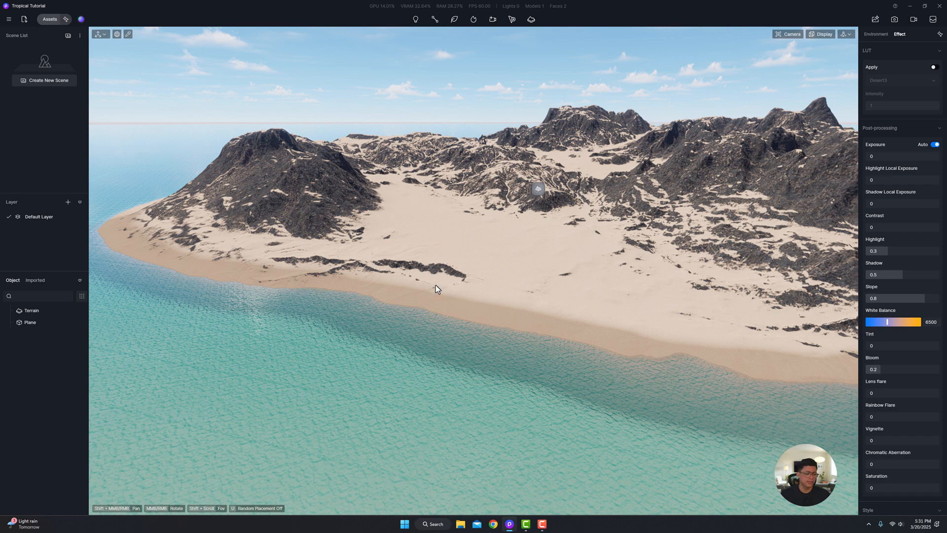
{"action": "mouse_move", "coordinate": [432, 352]}
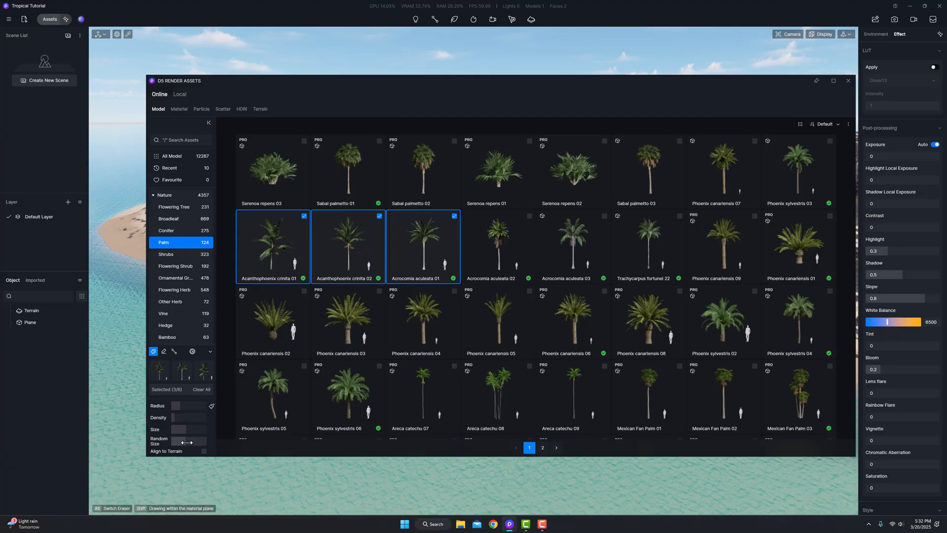
Scatter-paint palm species behind the beach, then add further vegetation species under 05:38 AM light.
{"action": "left_click", "coordinate": [848, 80]}
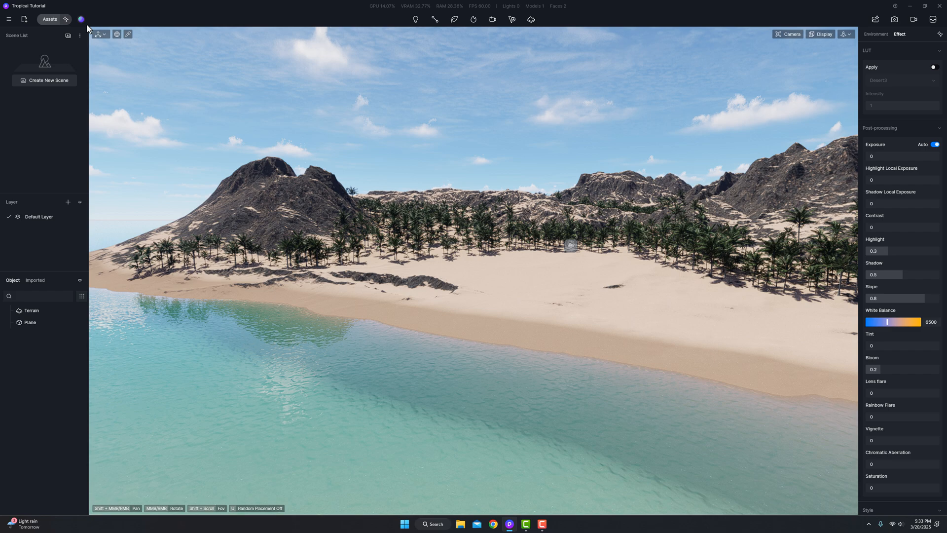
{"action": "left_click", "coordinate": [875, 33]}
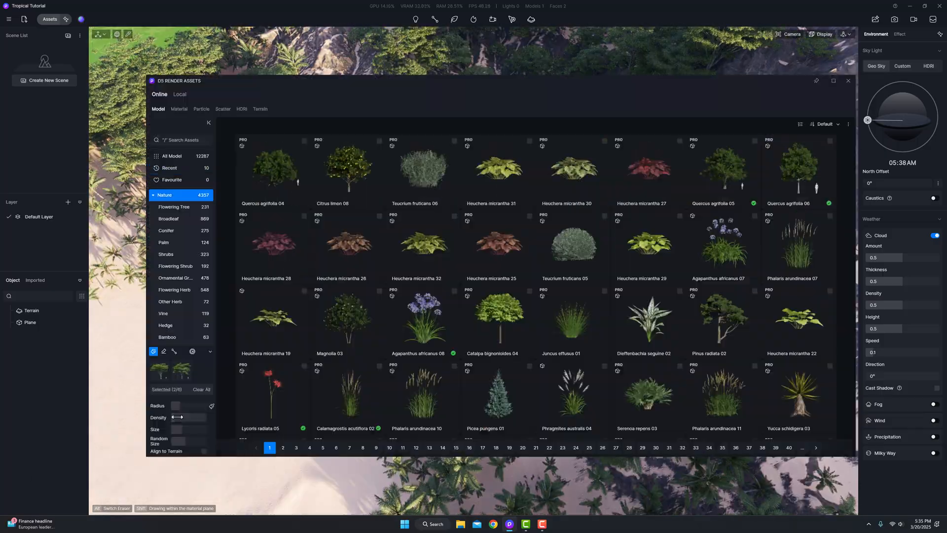
{"action": "left_click", "coordinate": [849, 80]}
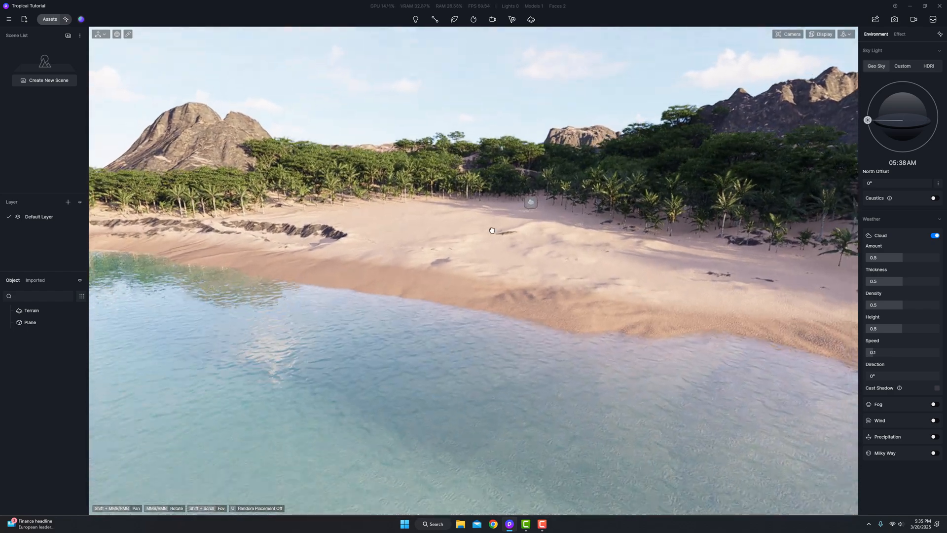
Save the view as Scene 1 and place a Basic Model Plane from Assets onto the water.
{"action": "left_click", "coordinate": [43, 80]}
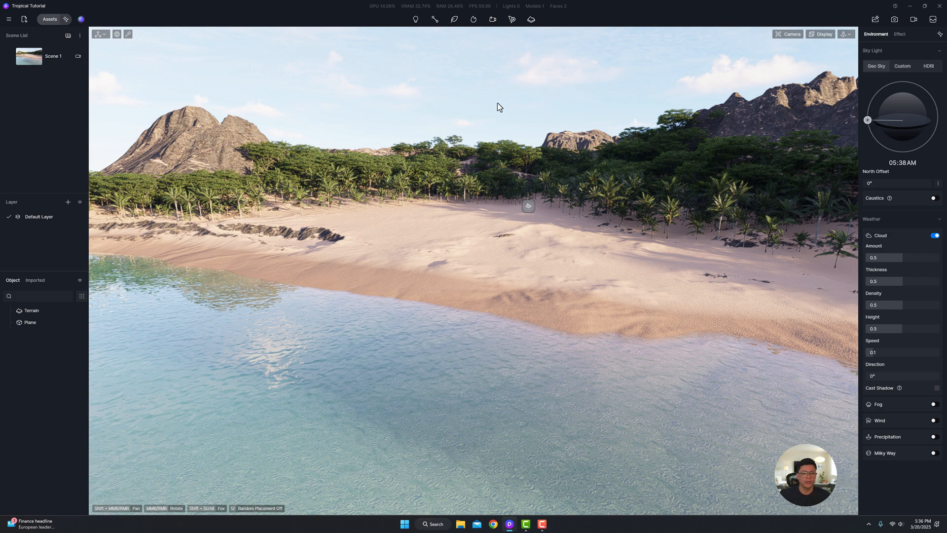
{"action": "mouse_move", "coordinate": [9, 23]}
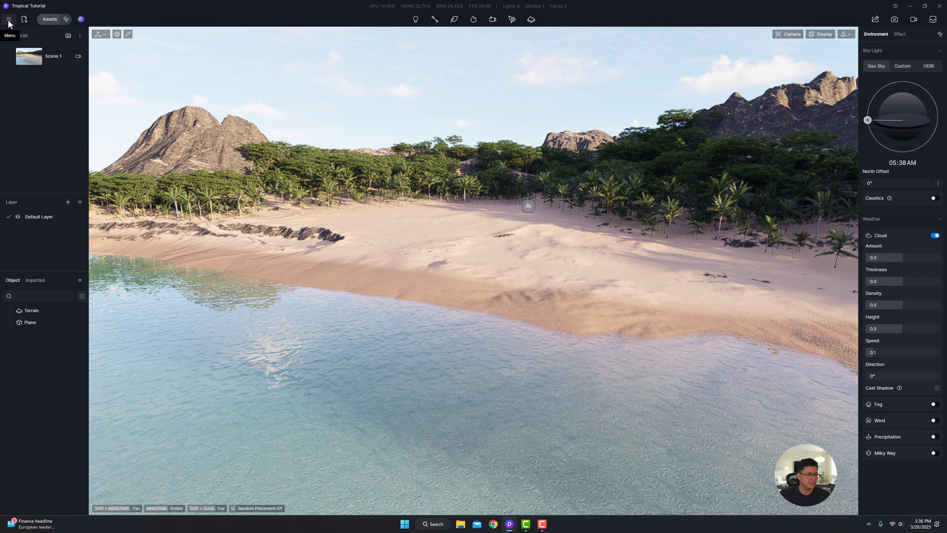
{"action": "left_click", "coordinate": [49, 19]}
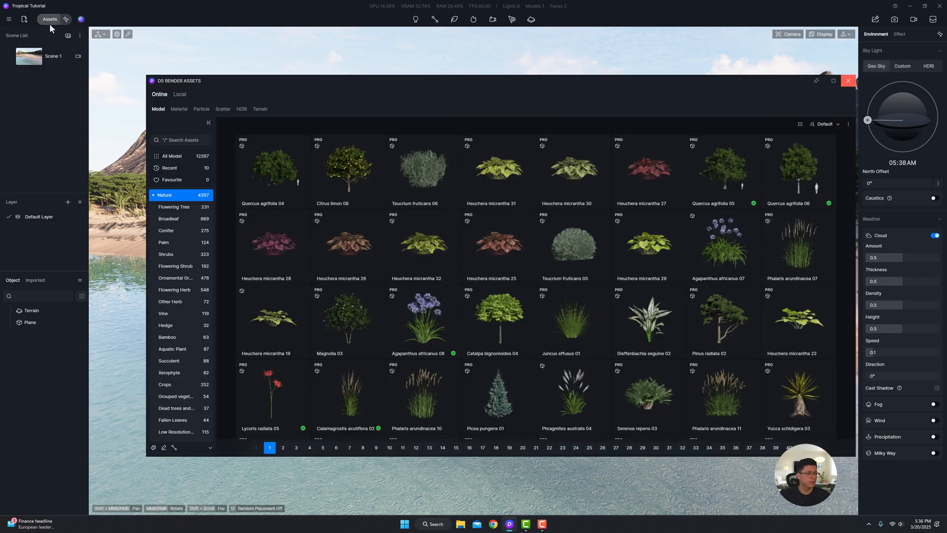
{"action": "scroll", "scroll_direction": "down", "scroll_amount": 3}
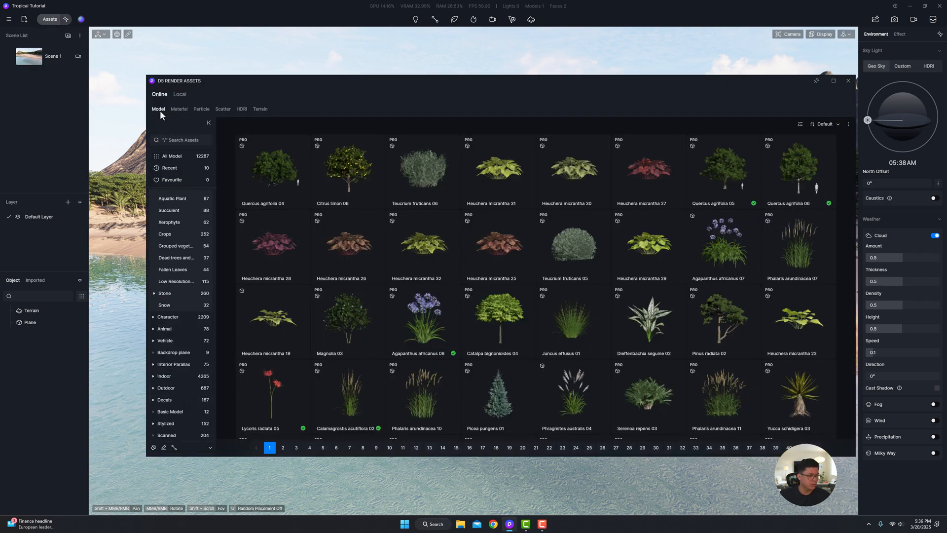
{"action": "left_click", "coordinate": [171, 411]}
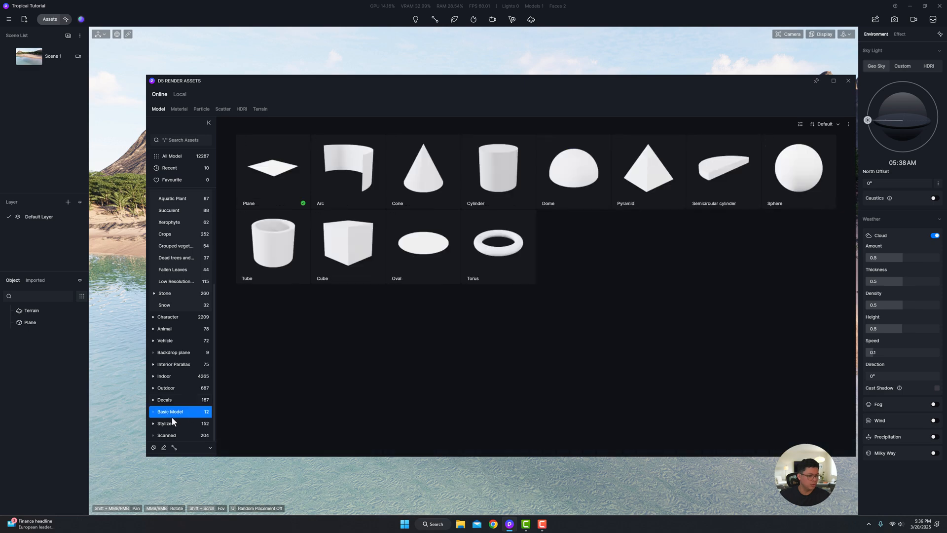
{"action": "left_click", "coordinate": [272, 169]}
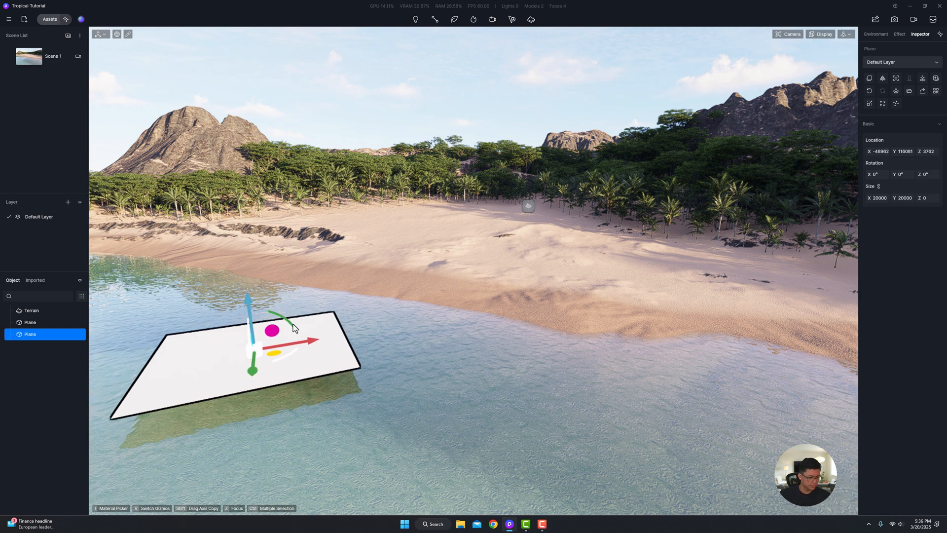
{"action": "mouse_move", "coordinate": [640, 239]}
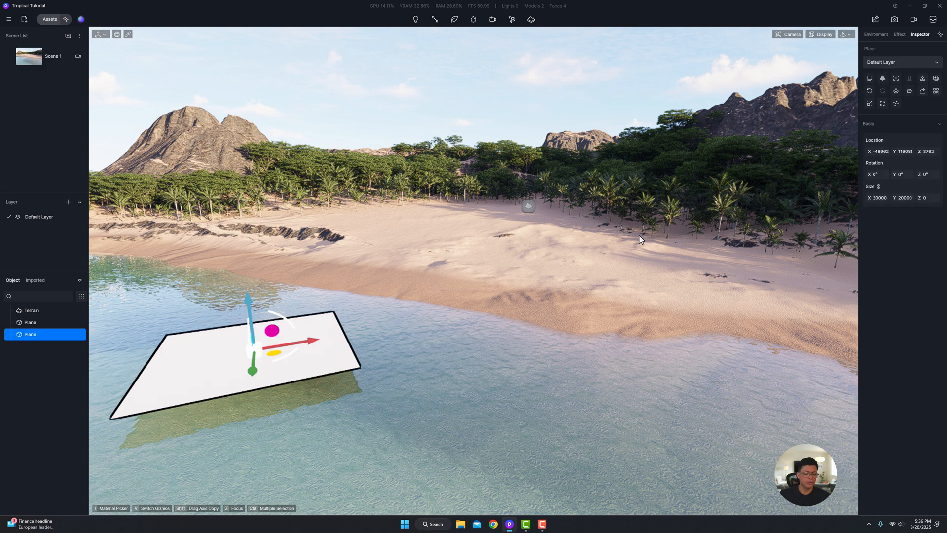
Set the plane's material template to Multimedia and load the wave-foam video file.
{"action": "left_click", "coordinate": [875, 34]}
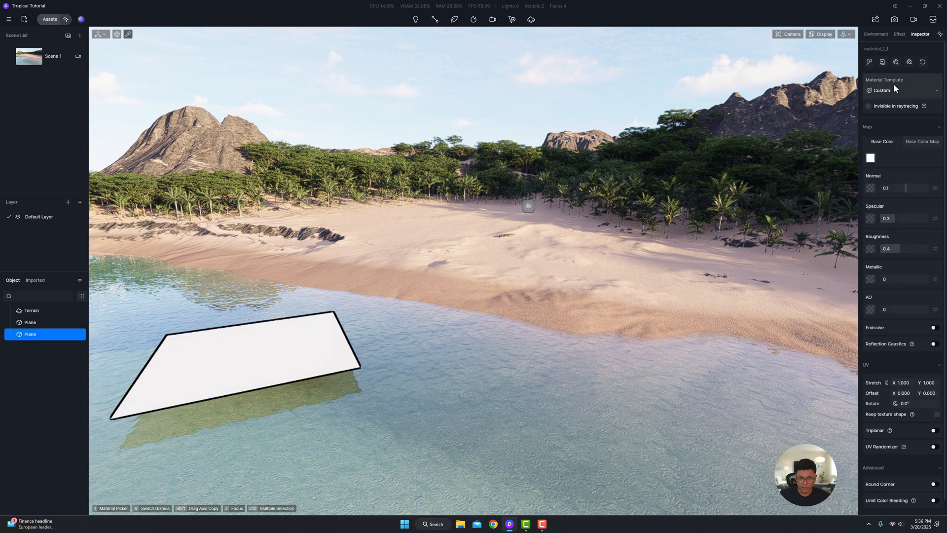
{"action": "left_click", "coordinate": [901, 89]}
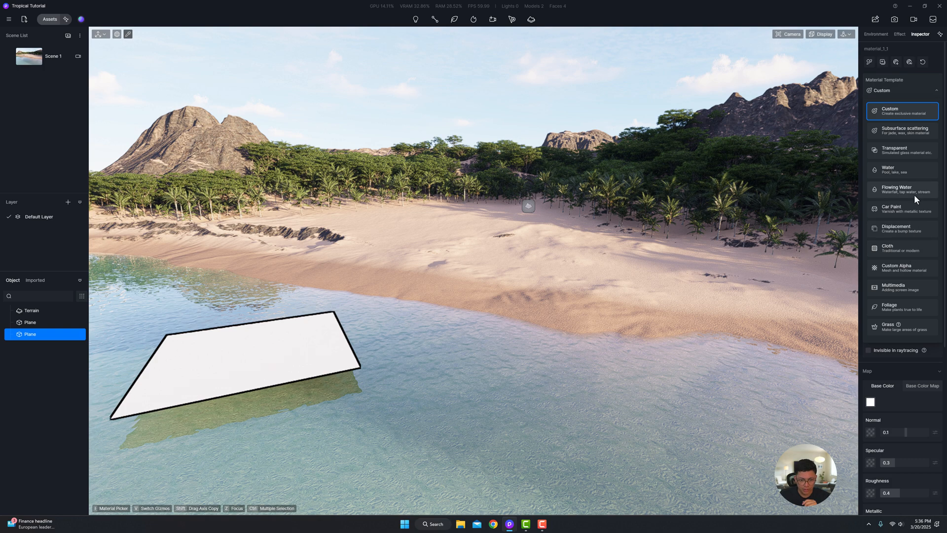
{"action": "left_click", "coordinate": [894, 287]}
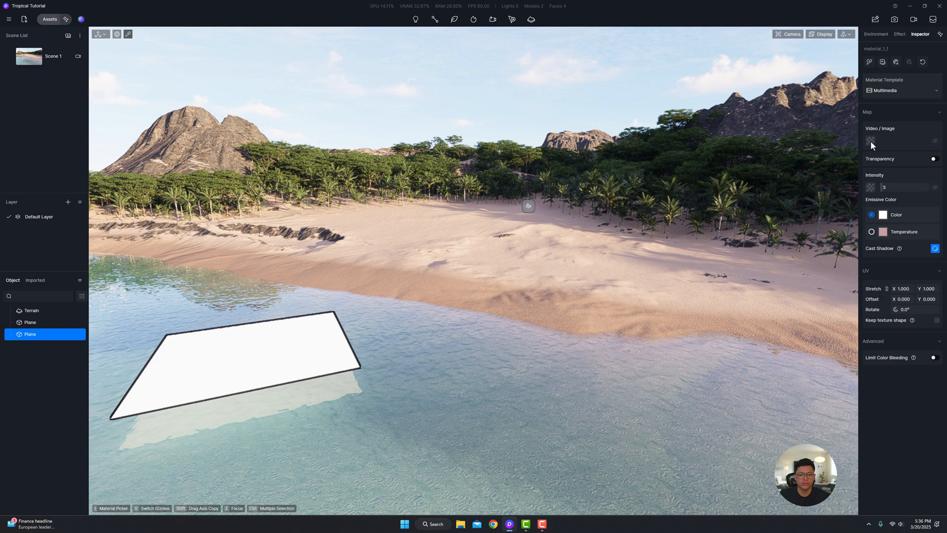
{"action": "left_click", "coordinate": [873, 141]}
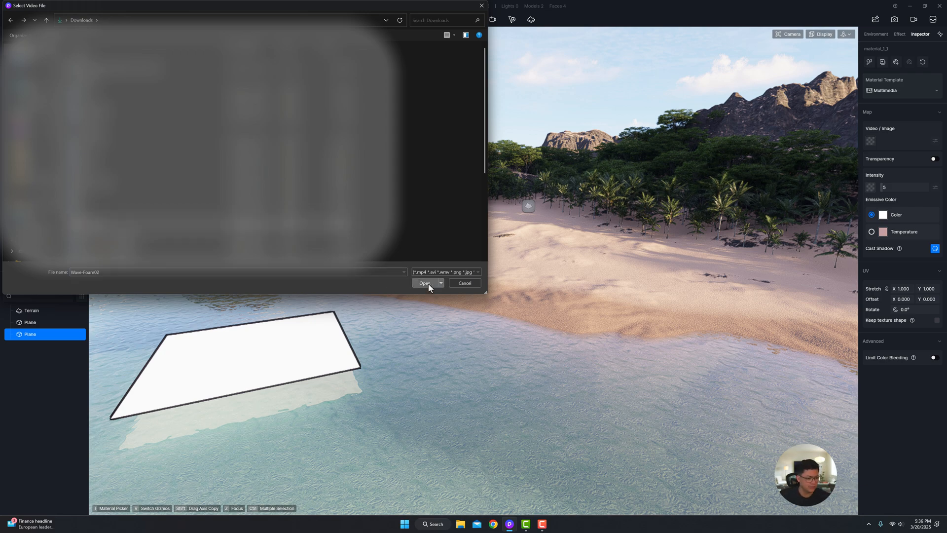
{"action": "left_click", "coordinate": [427, 284]}
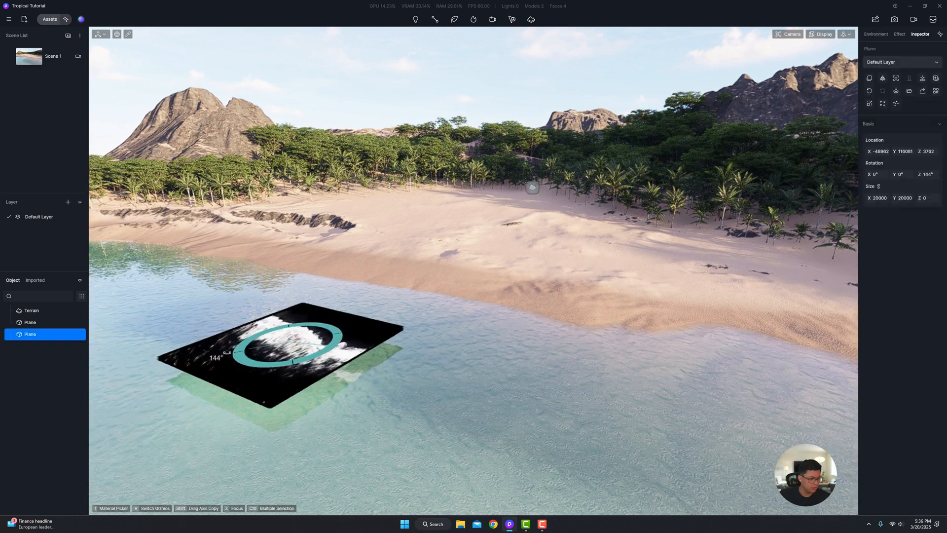
Copy the foam plane along the shoreline, adjusting each copy's material, and deselect to view the surf.
{"action": "left_click", "coordinate": [447, 301]}
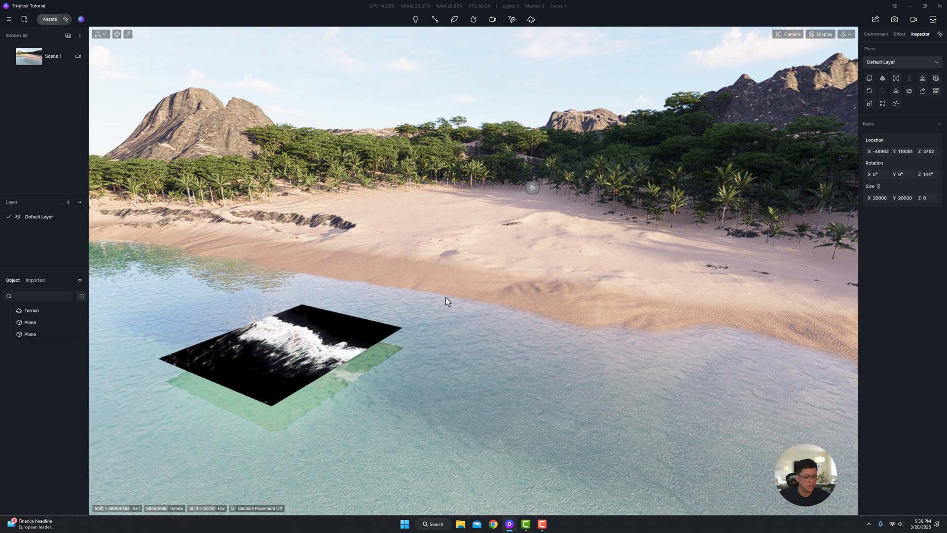
{"action": "left_click", "coordinate": [30, 334]}
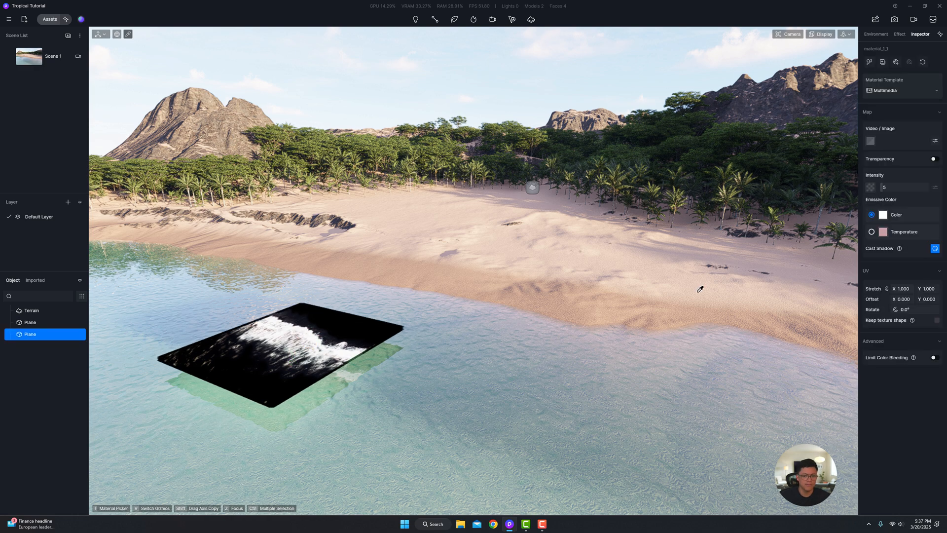
{"action": "left_click", "coordinate": [935, 159]}
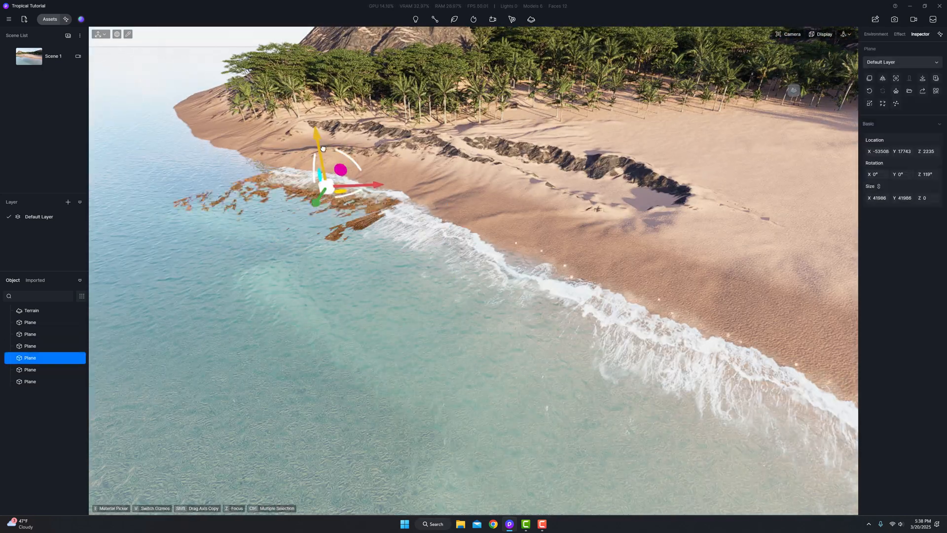
{"action": "left_click", "coordinate": [875, 33]}
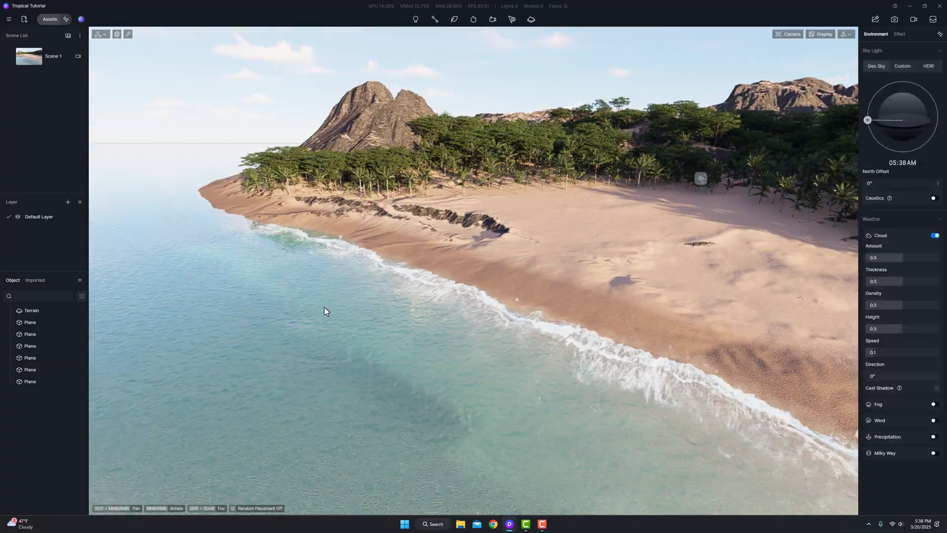